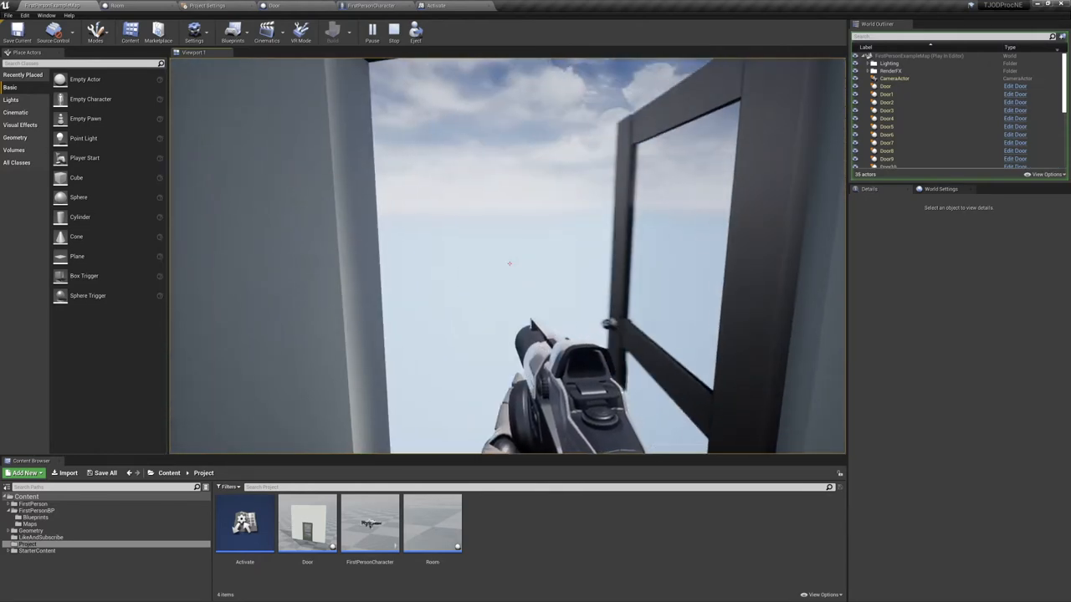
Step: Stop the play test and browse Content Browser folders back to the Project folder
{"action": "left_click", "coordinate": [394, 31]}
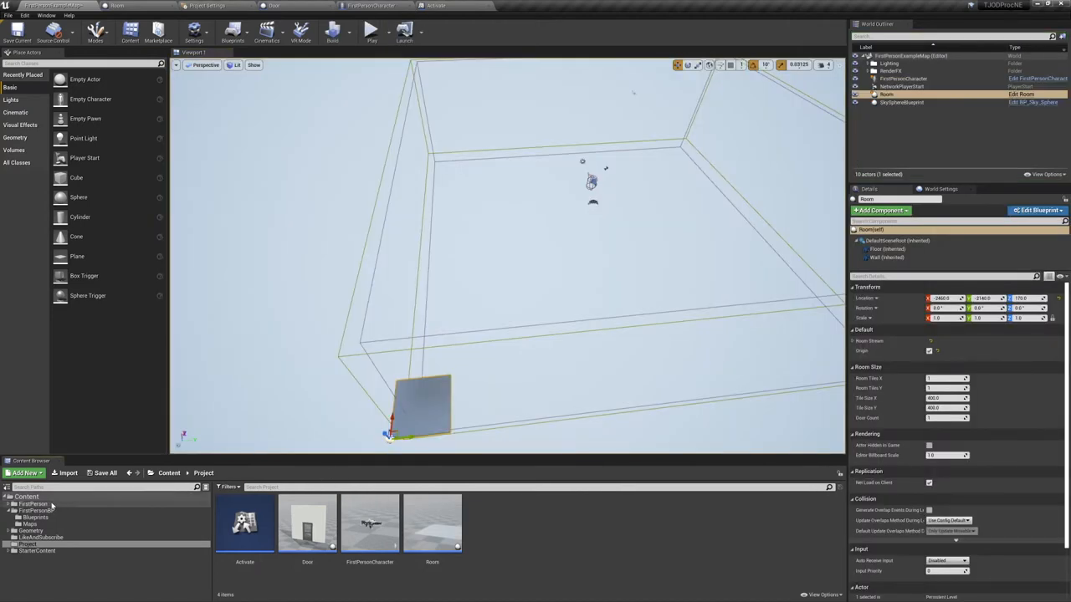
{"action": "left_click", "coordinate": [38, 517]}
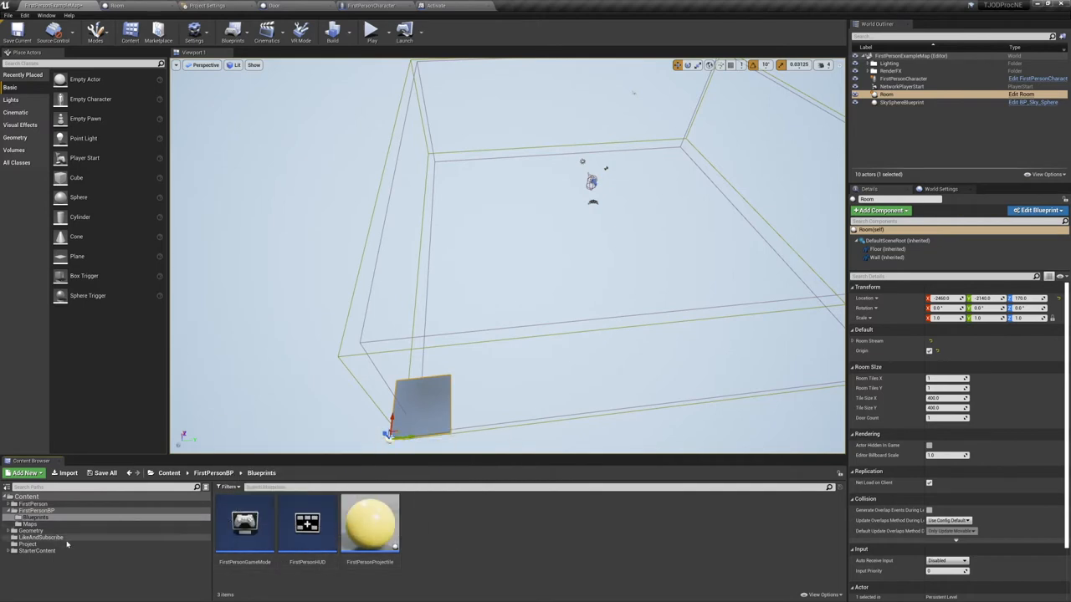
{"action": "left_click", "coordinate": [27, 544]}
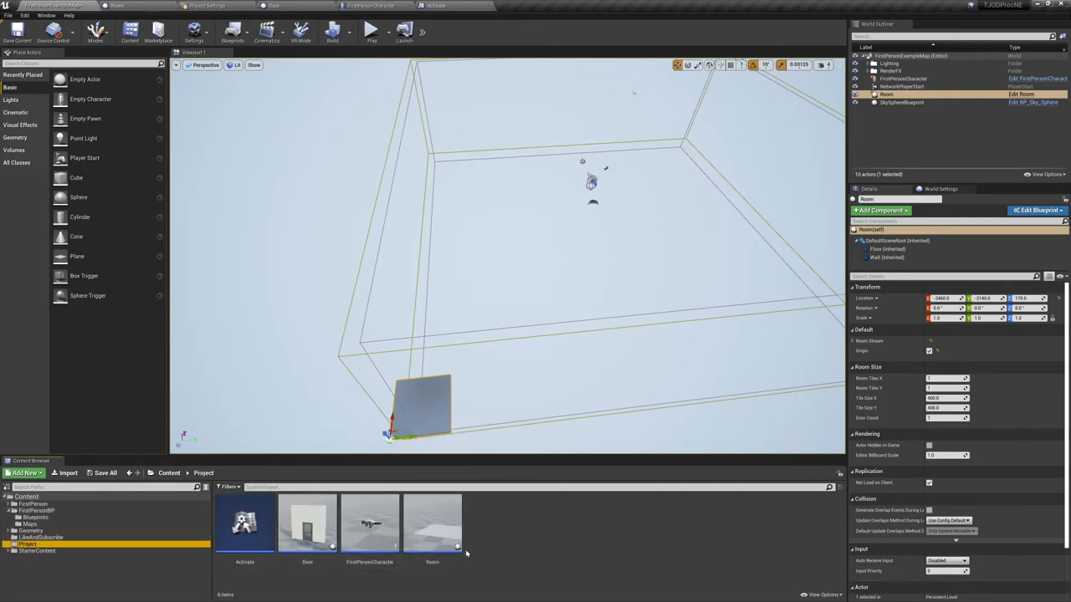
{"action": "mouse_move", "coordinate": [347, 582]}
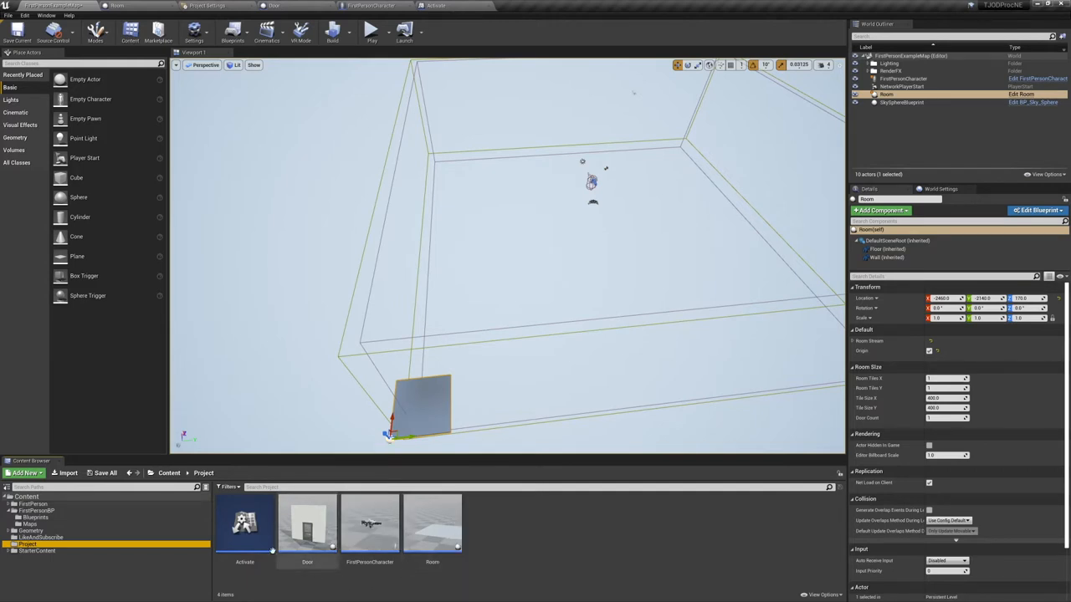
{"action": "mouse_move", "coordinate": [244, 523]}
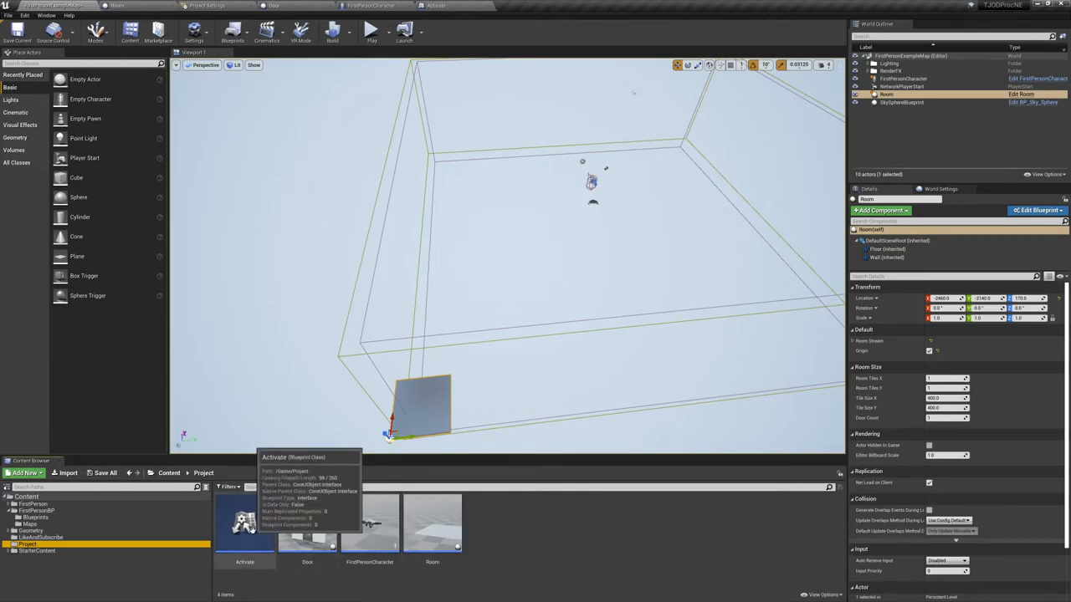
{"action": "mouse_move", "coordinate": [425, 589]}
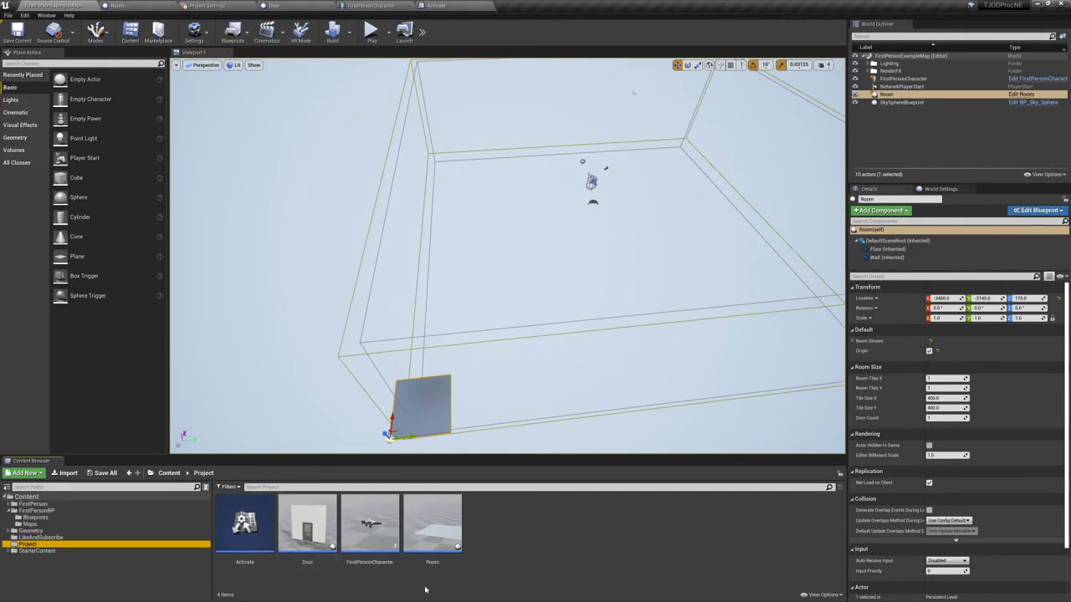
{"action": "mouse_move", "coordinate": [514, 544]}
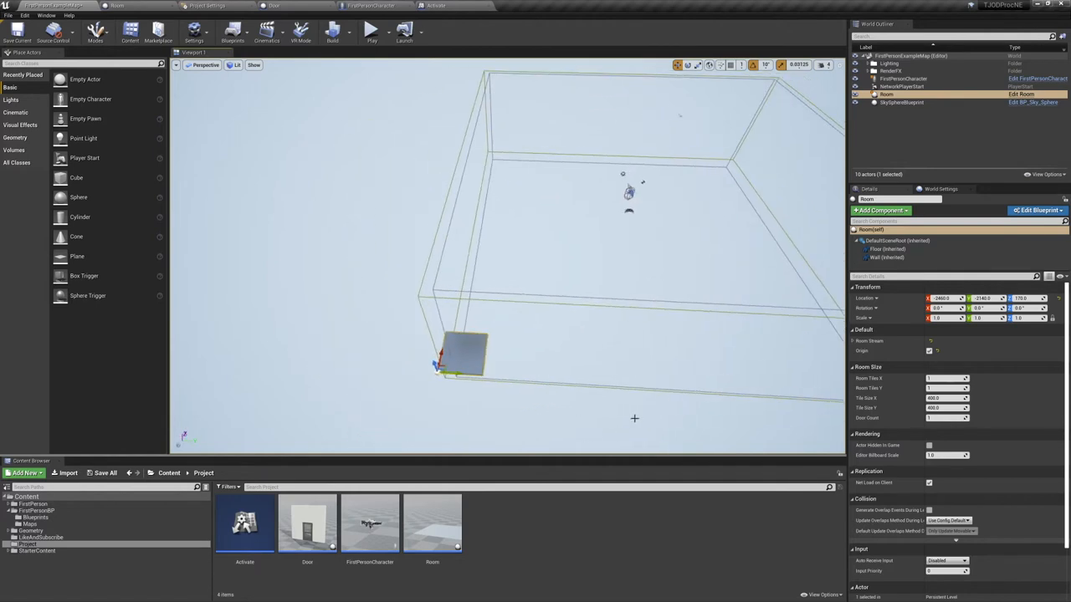
{"action": "mouse_move", "coordinate": [663, 404]}
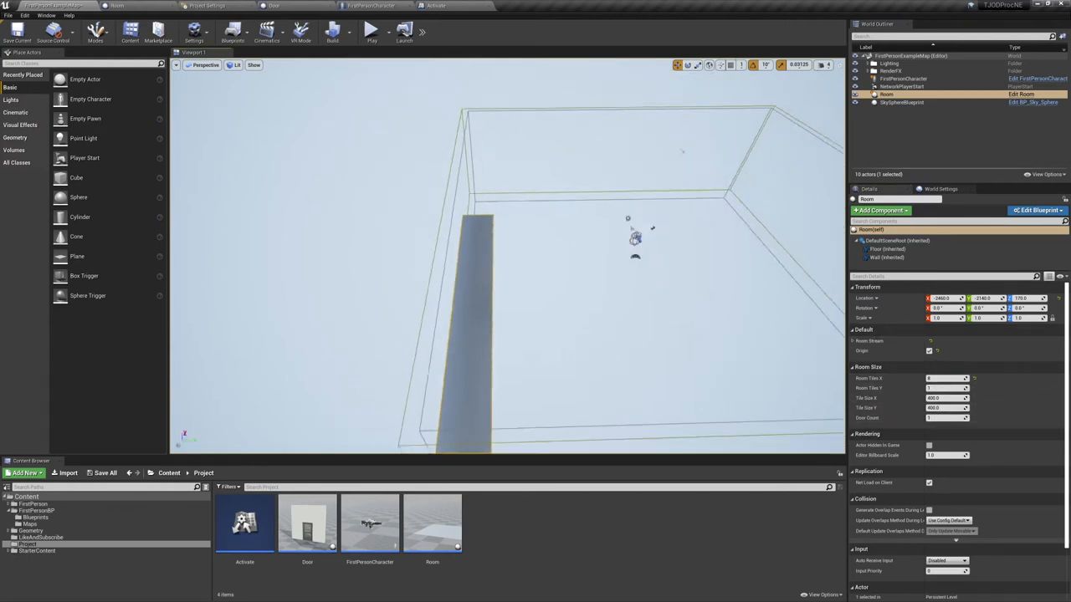
Step: Edit the Room blueprint and inspect the Floor and Wall instanced mesh component settings
{"action": "left_click", "coordinate": [1037, 210]}
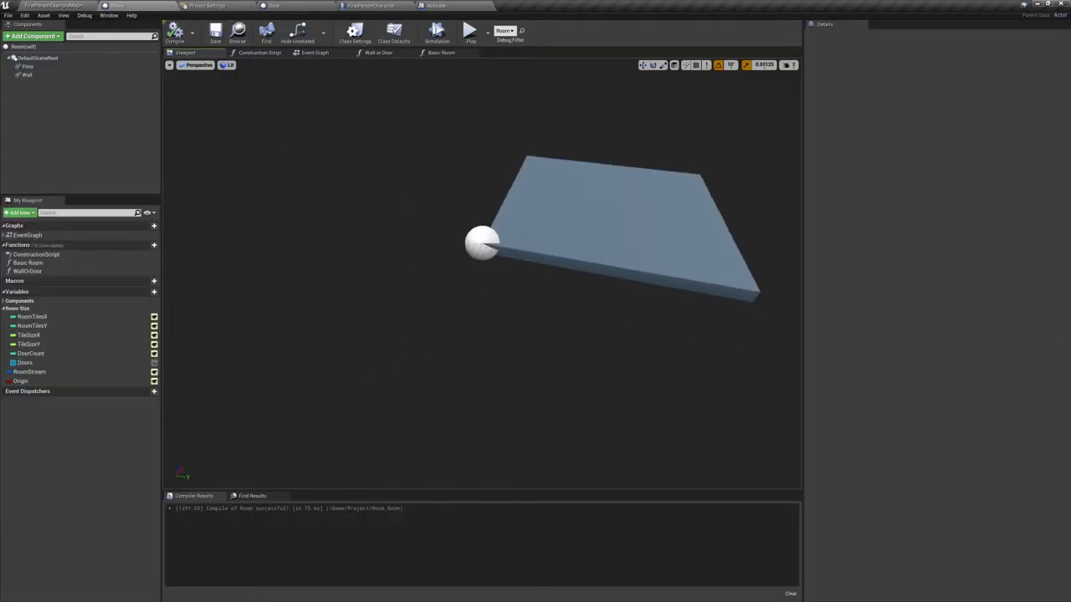
{"action": "left_click", "coordinate": [28, 66]}
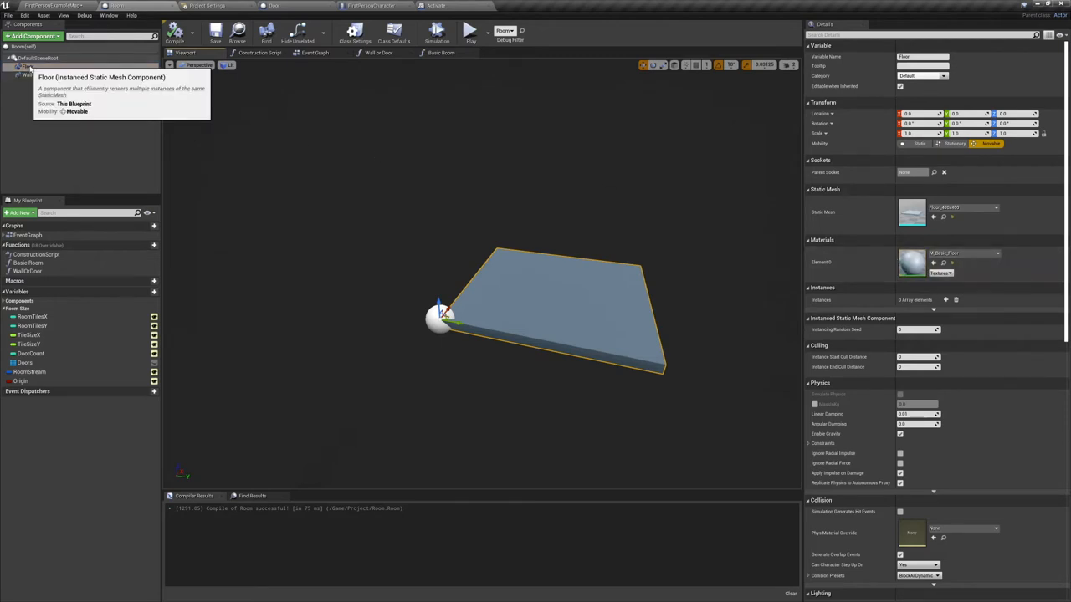
{"action": "left_click", "coordinate": [28, 75]}
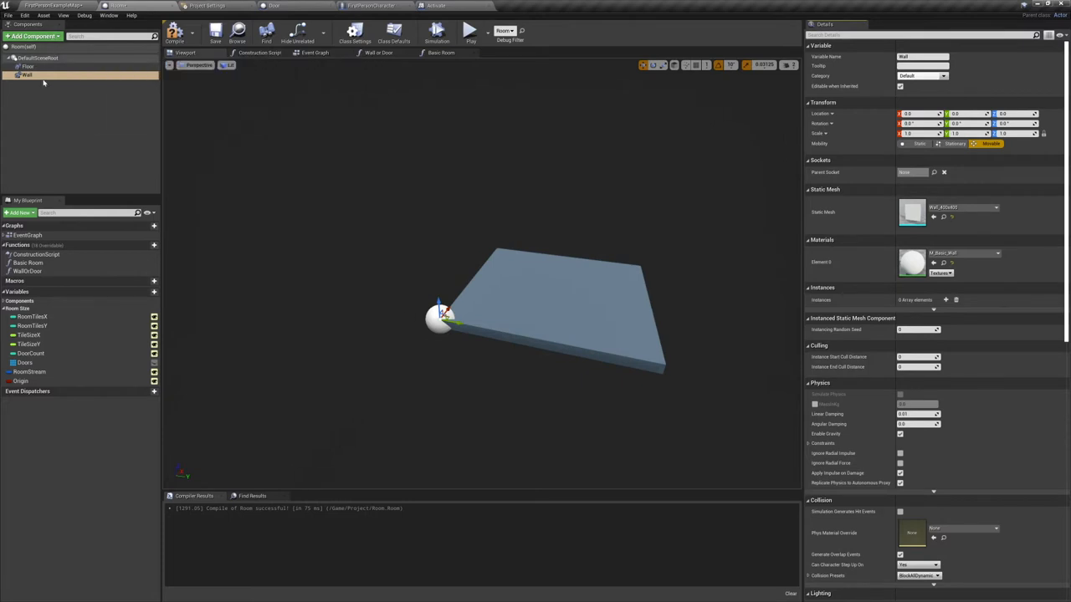
{"action": "mouse_move", "coordinate": [27, 76]}
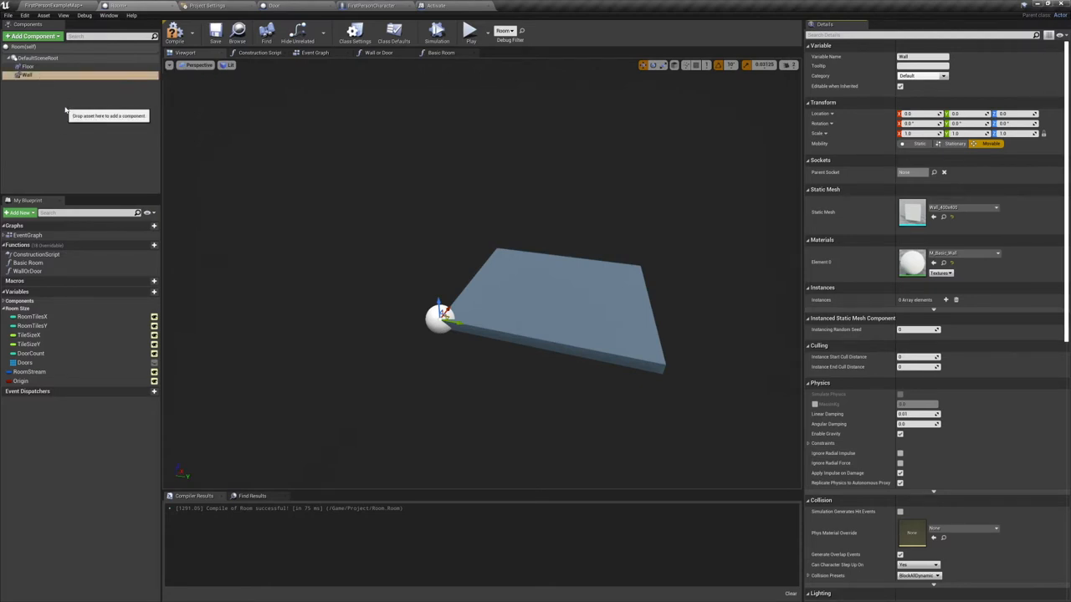
Step: Clear the selection, then reselect the Floor and Wall components to compare their Details
{"action": "left_click", "coordinate": [33, 36]}
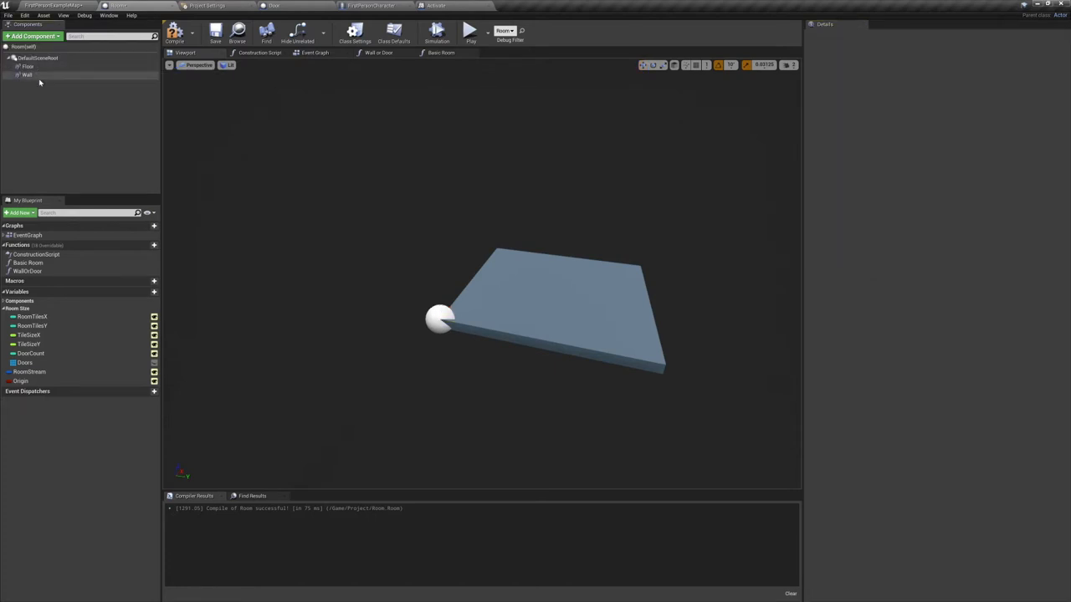
{"action": "left_click", "coordinate": [27, 66]}
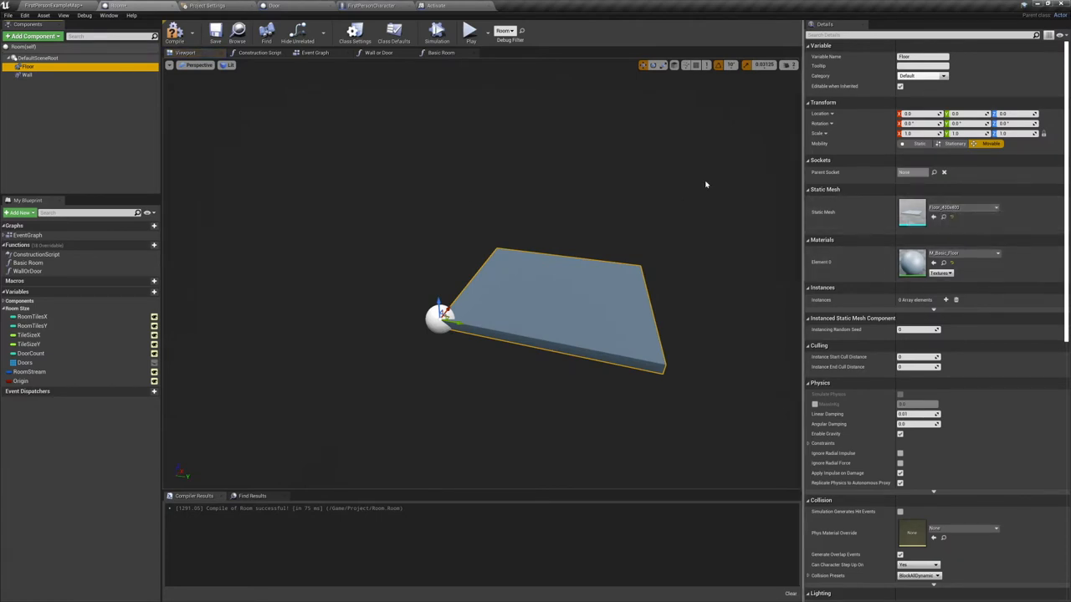
{"action": "left_click", "coordinate": [28, 75]}
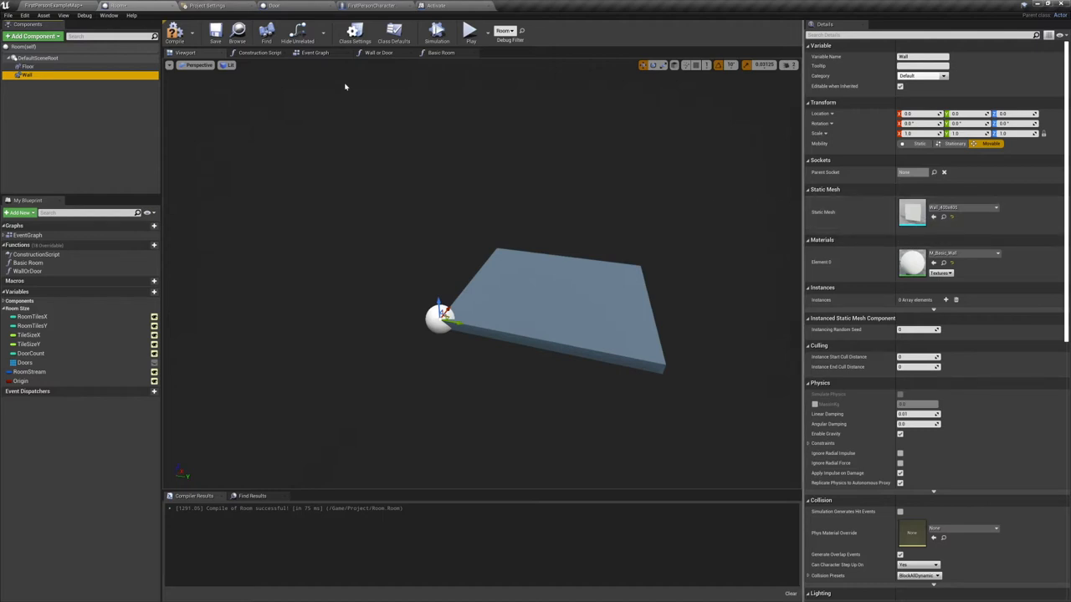
Step: Review the Event Graph's Basic Room call node, then check the room in the level
{"action": "left_click", "coordinate": [314, 53]}
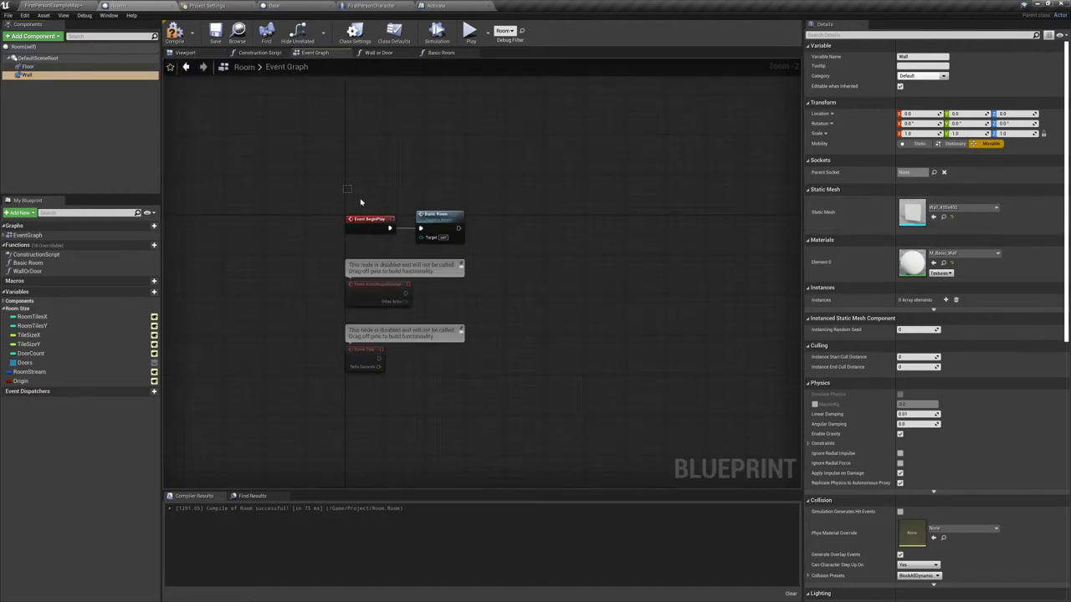
{"action": "left_click", "coordinate": [440, 214]}
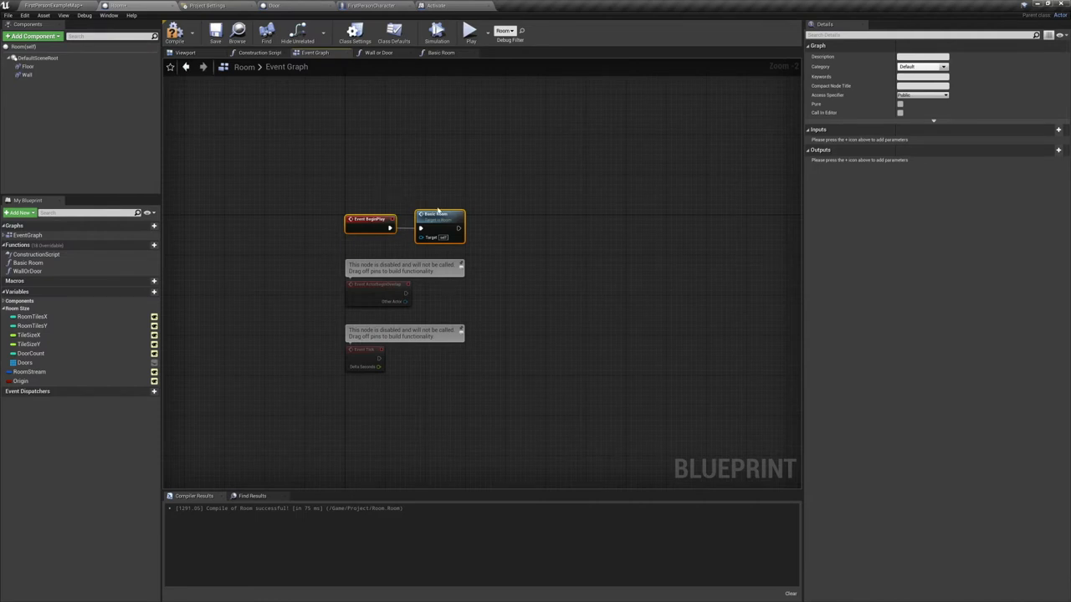
{"action": "left_click", "coordinate": [261, 53]}
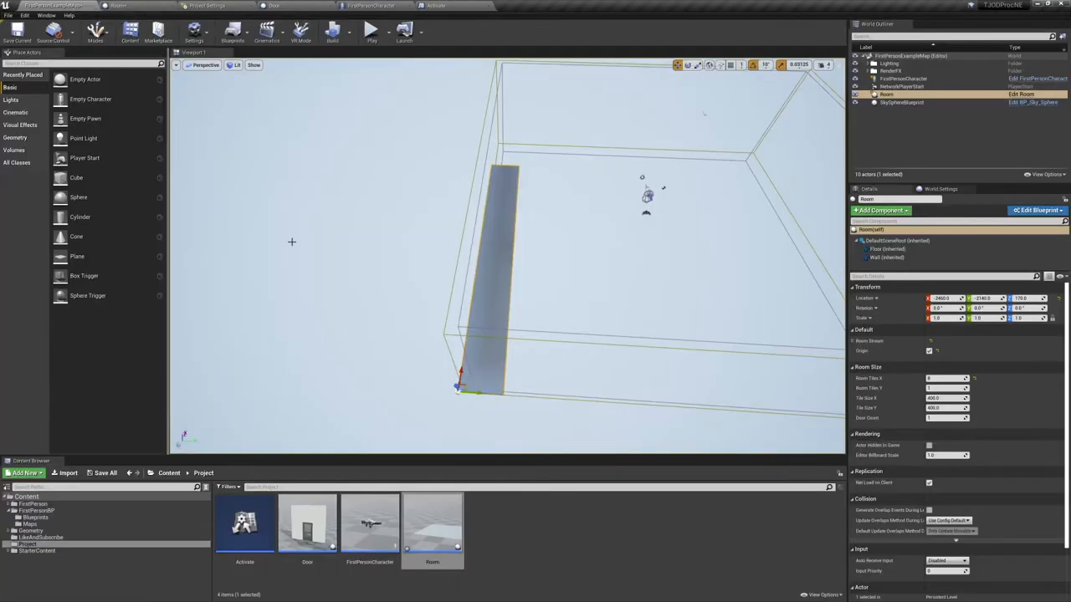
Step: Reopen the Room blueprint at its Construction Script clearing Doors before calling Basic Room
{"action": "left_click", "coordinate": [1038, 210]}
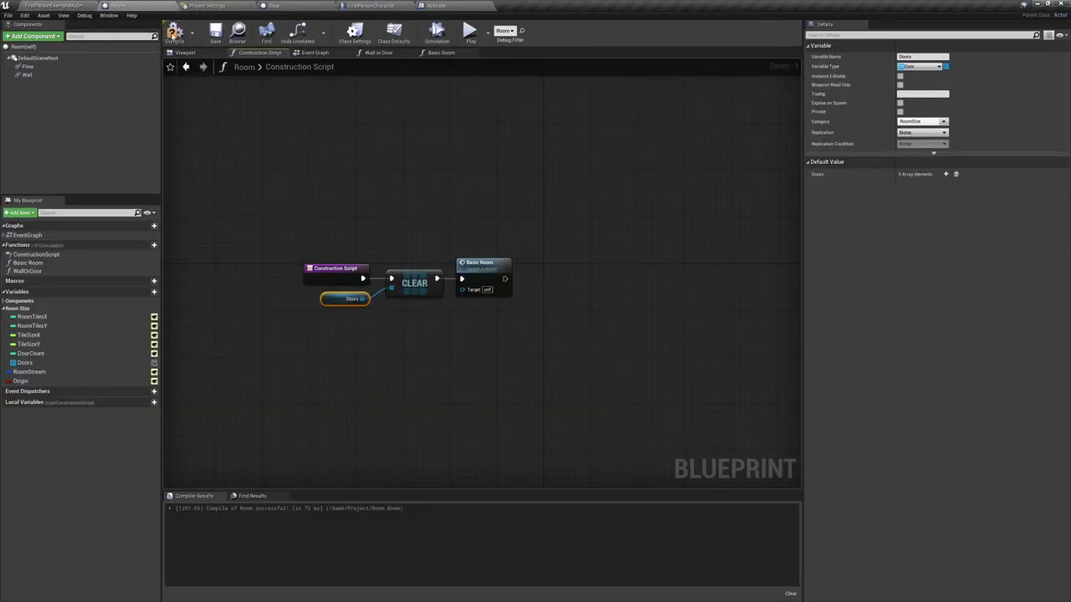
{"action": "left_click", "coordinate": [414, 283]}
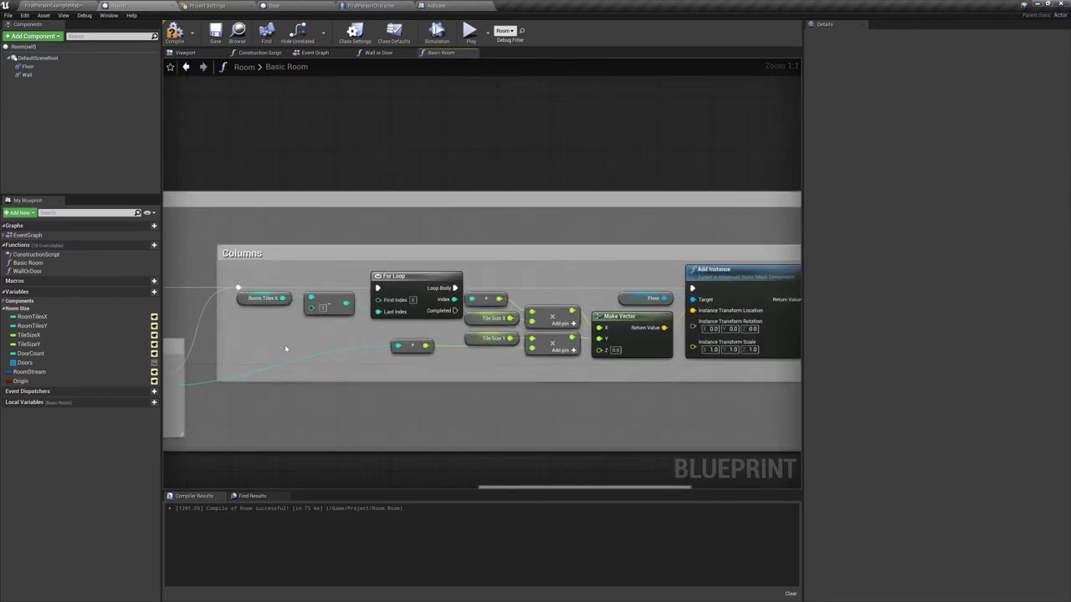
{"action": "mouse_move", "coordinate": [31, 316]}
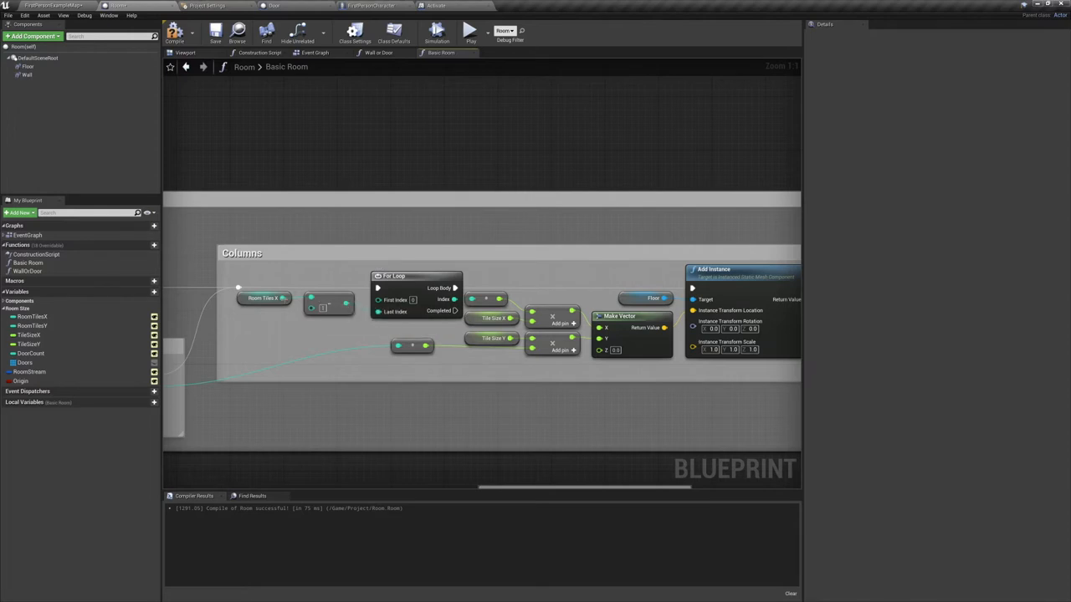
{"action": "mouse_move", "coordinate": [413, 318]}
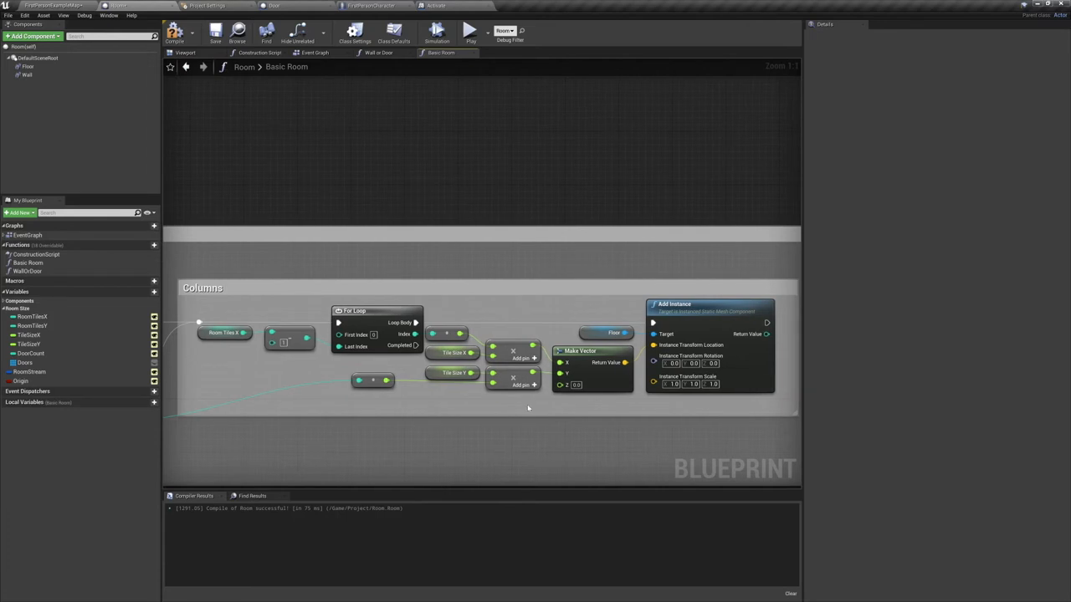
{"action": "mouse_move", "coordinate": [527, 425]}
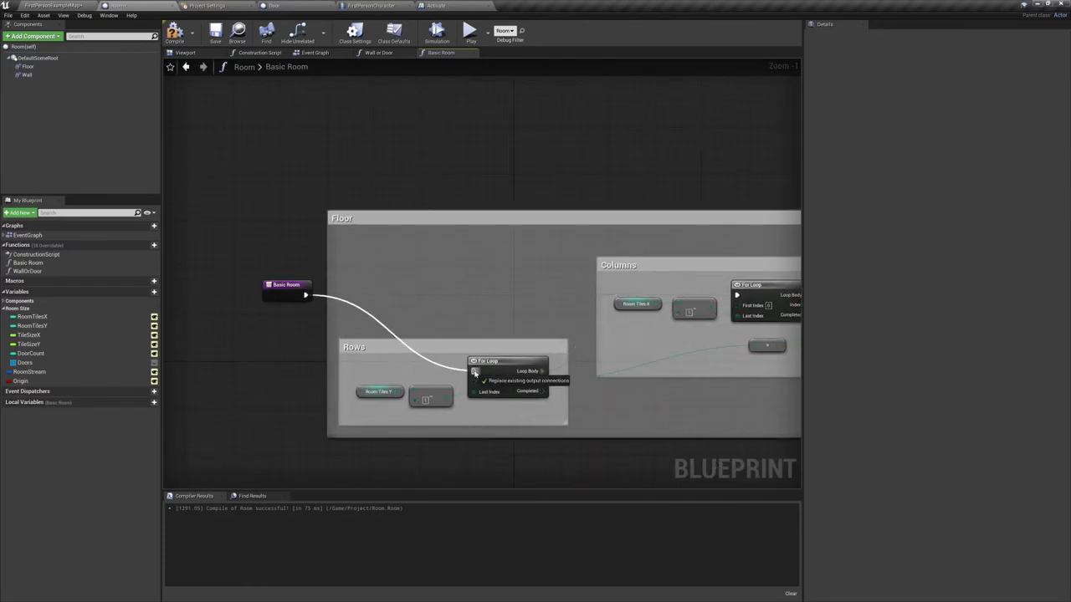
Step: Wire the Basic Room entry exec pin into the Rows For Loop
{"action": "left_click", "coordinate": [287, 360]}
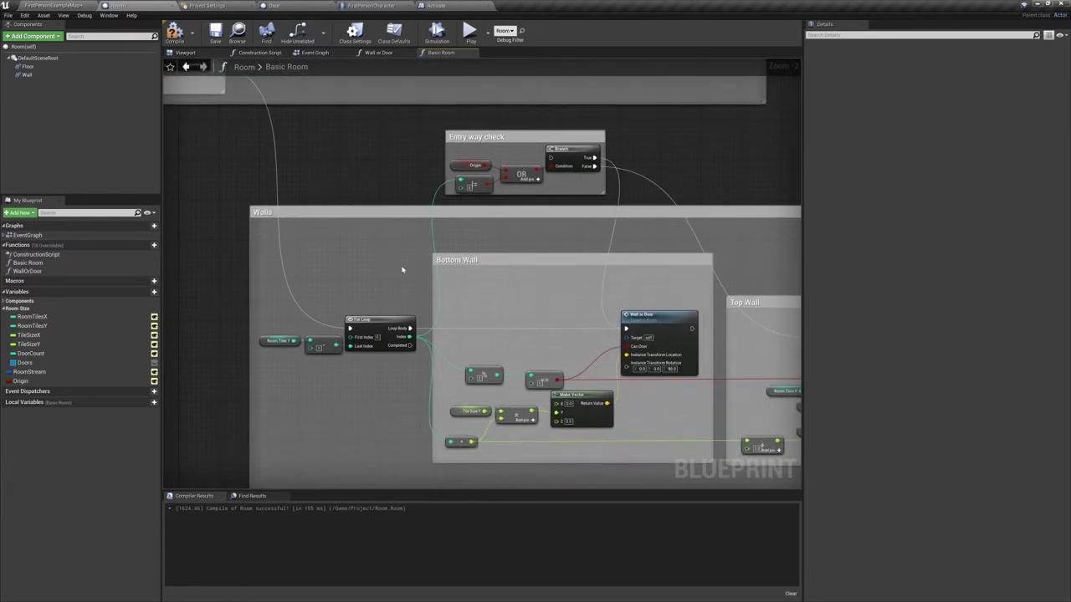
{"action": "left_click_drag", "start_coordinate": [401, 270], "coordinate": [389, 338]}
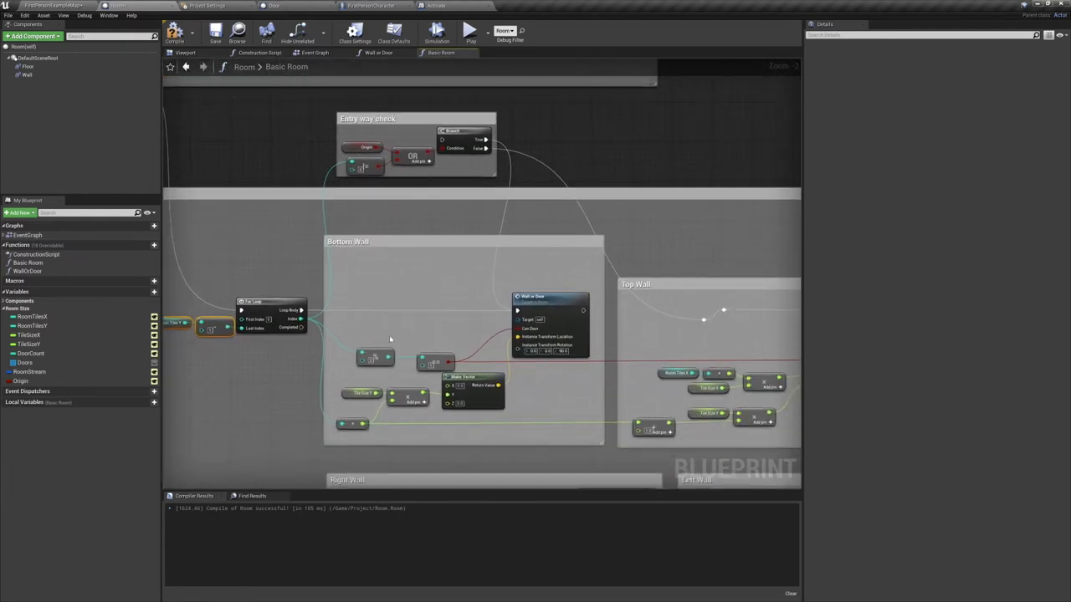
{"action": "mouse_move", "coordinate": [300, 319]}
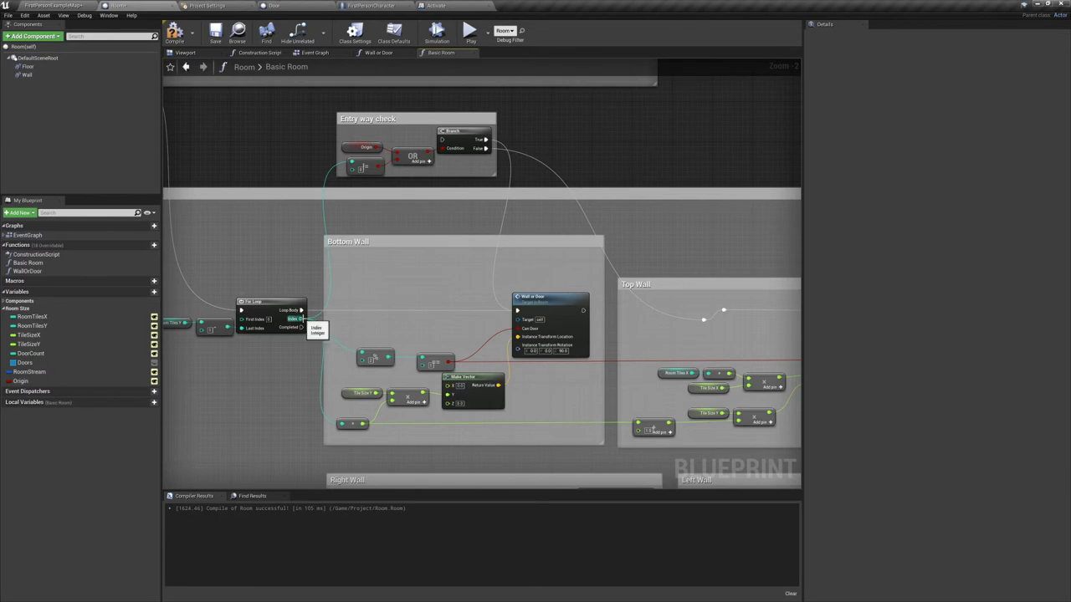
{"action": "mouse_move", "coordinate": [561, 308]}
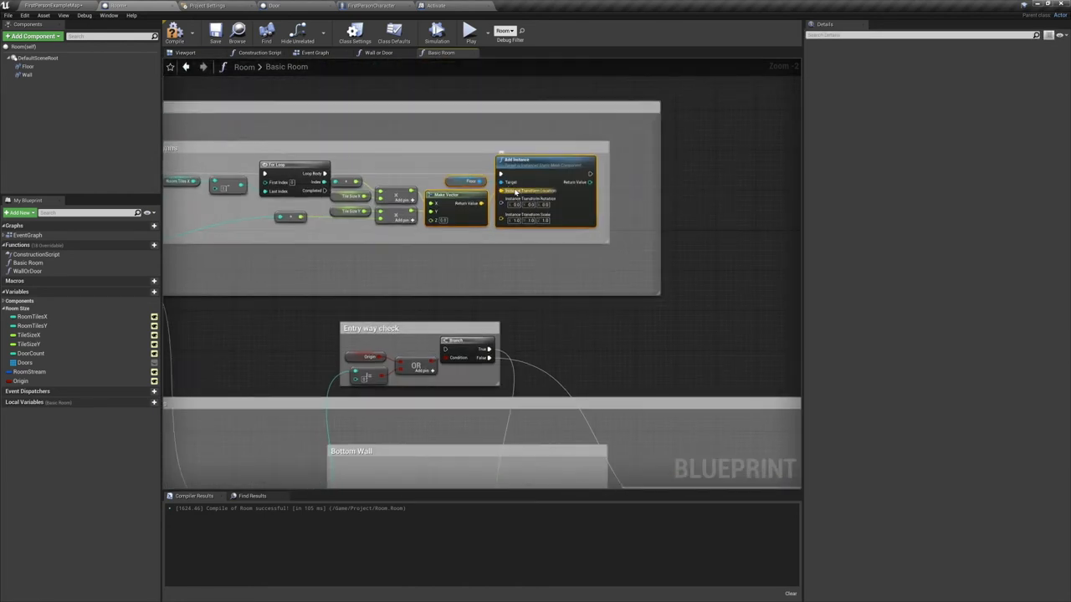
{"action": "scroll", "scroll_direction": "down", "scroll_amount": 3}
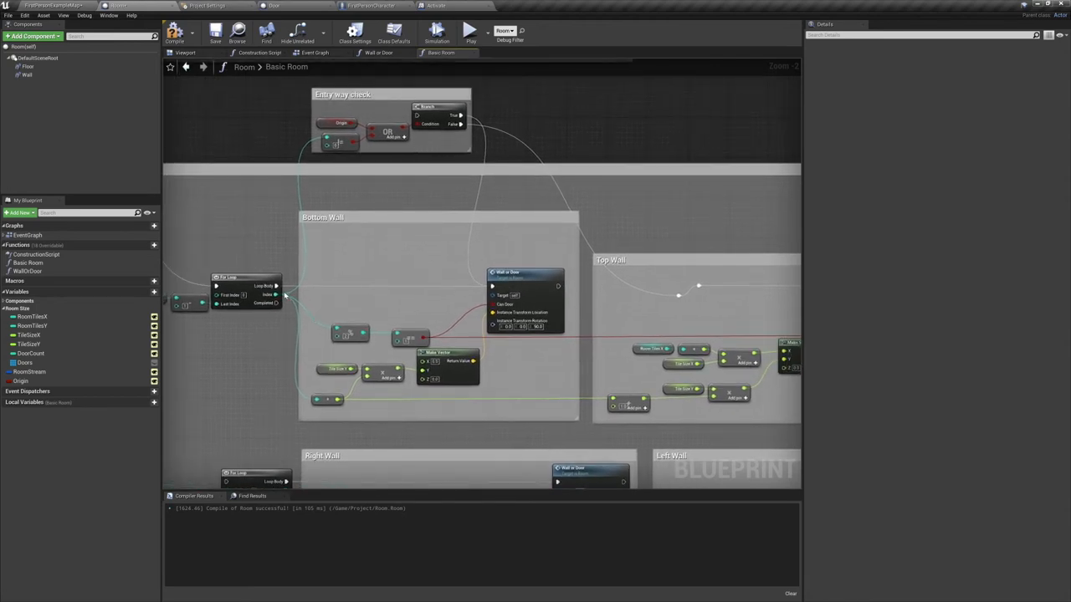
{"action": "mouse_move", "coordinate": [329, 399]}
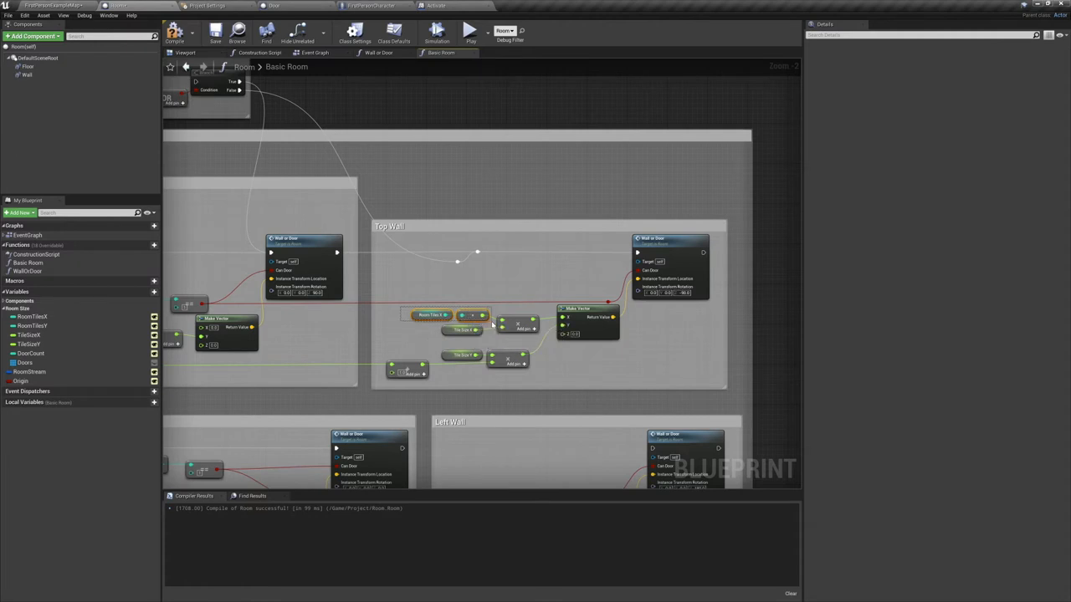
{"action": "left_click", "coordinate": [431, 315]}
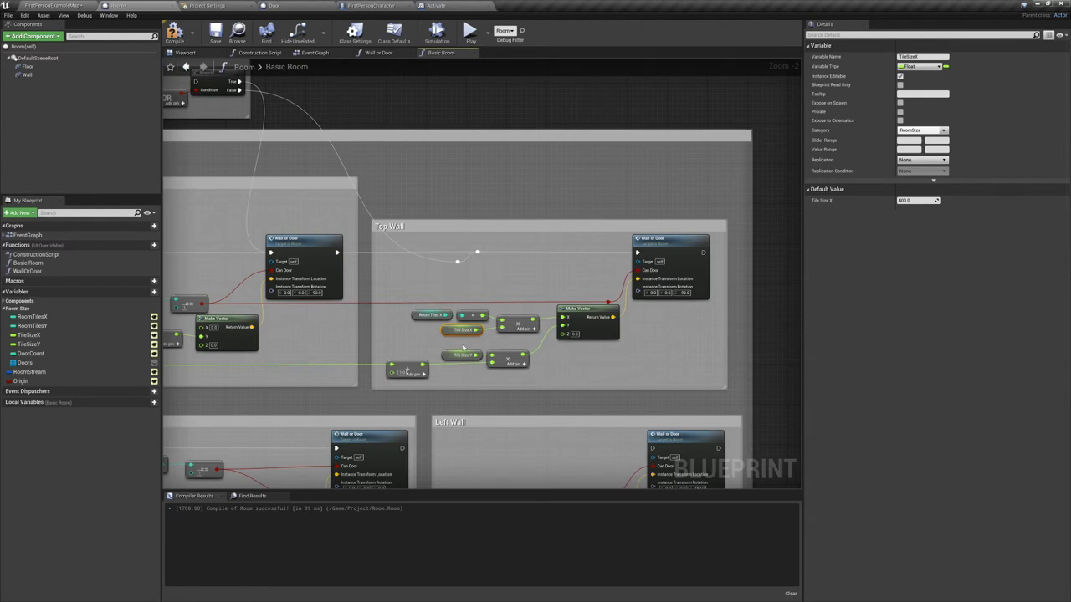
{"action": "mouse_move", "coordinate": [675, 319]}
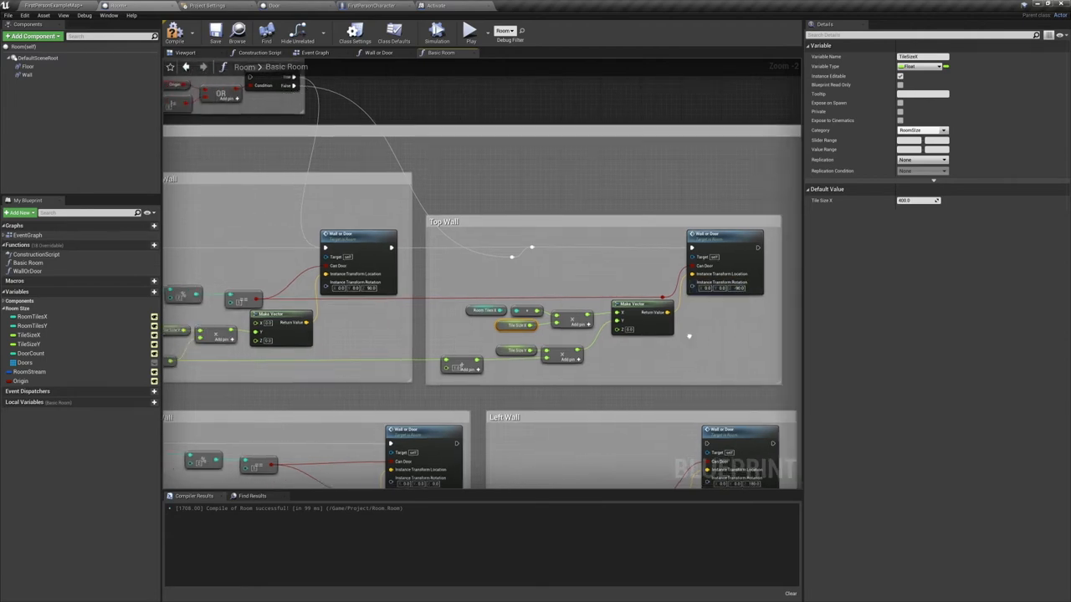
{"action": "left_click", "coordinate": [215, 32]}
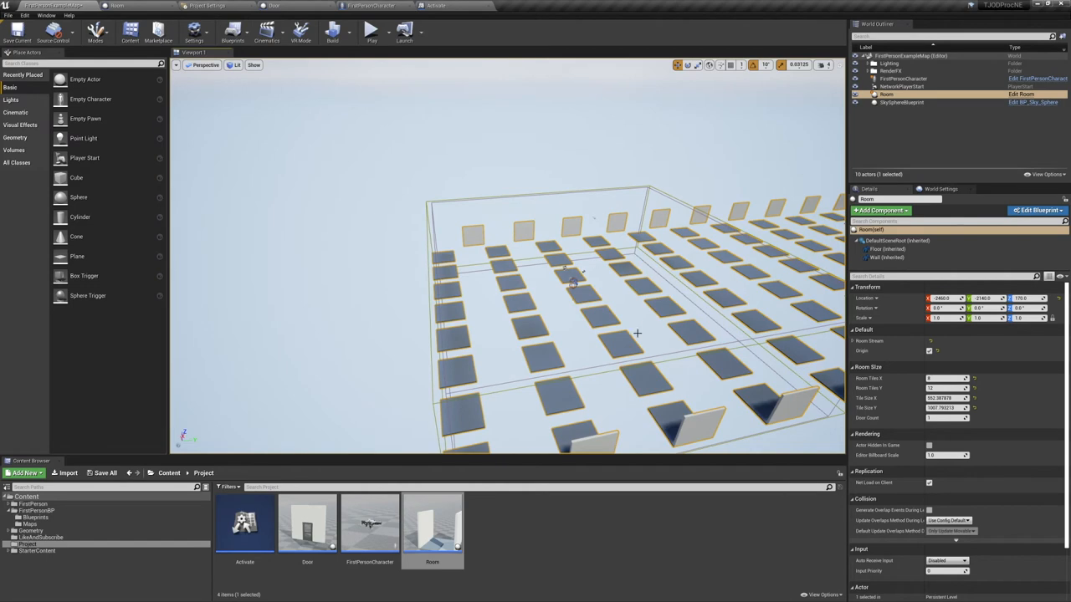
{"action": "mouse_move", "coordinate": [561, 232]}
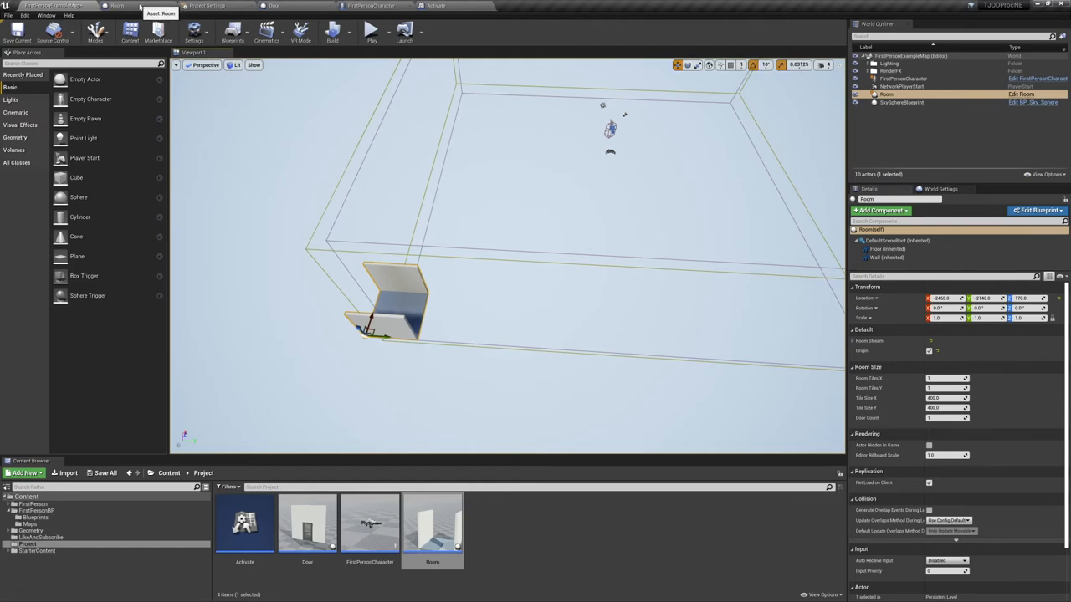
Step: Select the Room actor's settings after resizing it to one 400-unit tile
{"action": "left_click", "coordinate": [1036, 210]}
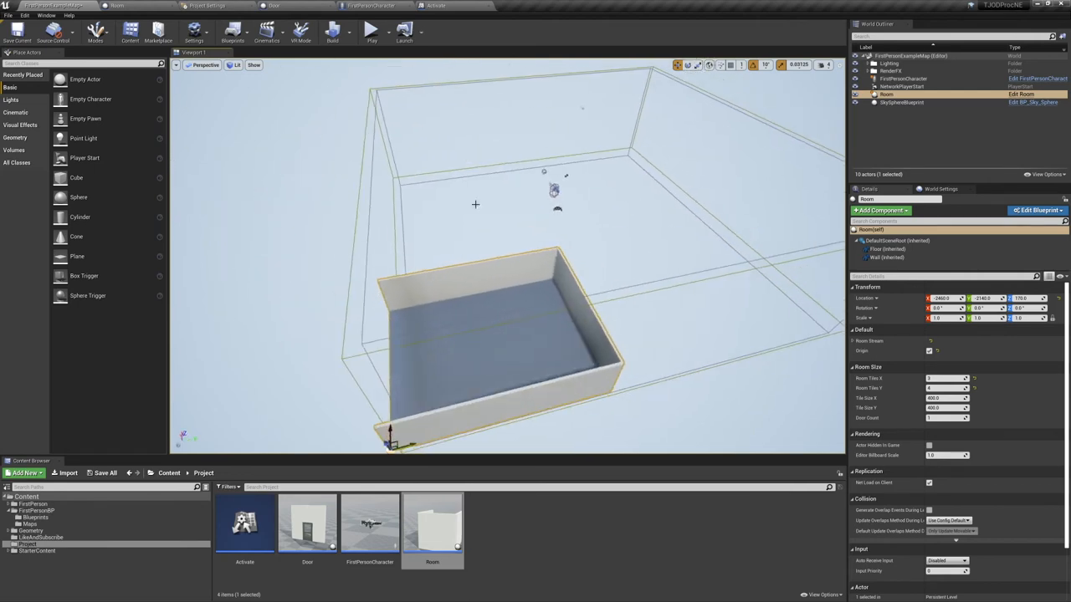
Step: Edit the Room blueprint to reach the Left Wall section of Basic Room
{"action": "left_click", "coordinate": [1036, 210]}
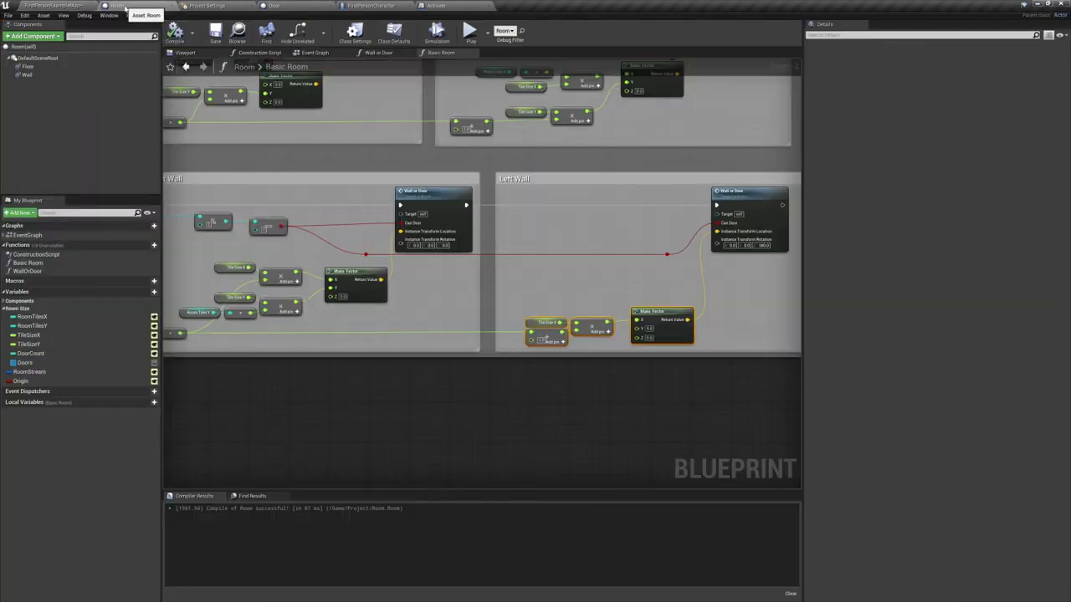
Step: Scroll the Wall or Door graph to its random door selection logic
{"action": "scroll", "scroll_direction": "down", "scroll_amount": 3}
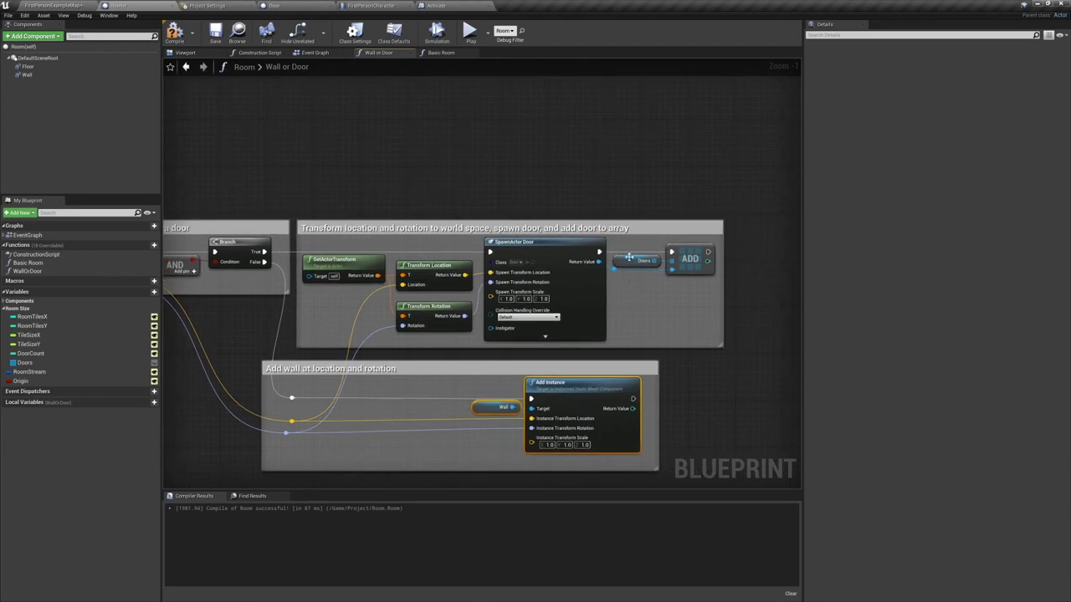
{"action": "mouse_move", "coordinate": [640, 260]}
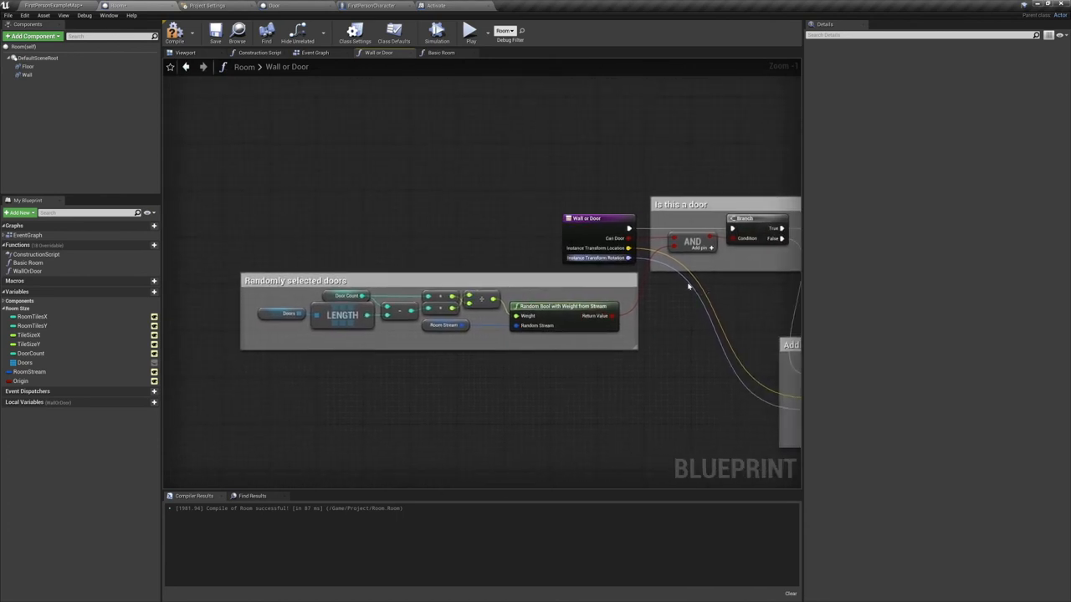
{"action": "left_click", "coordinate": [563, 306]}
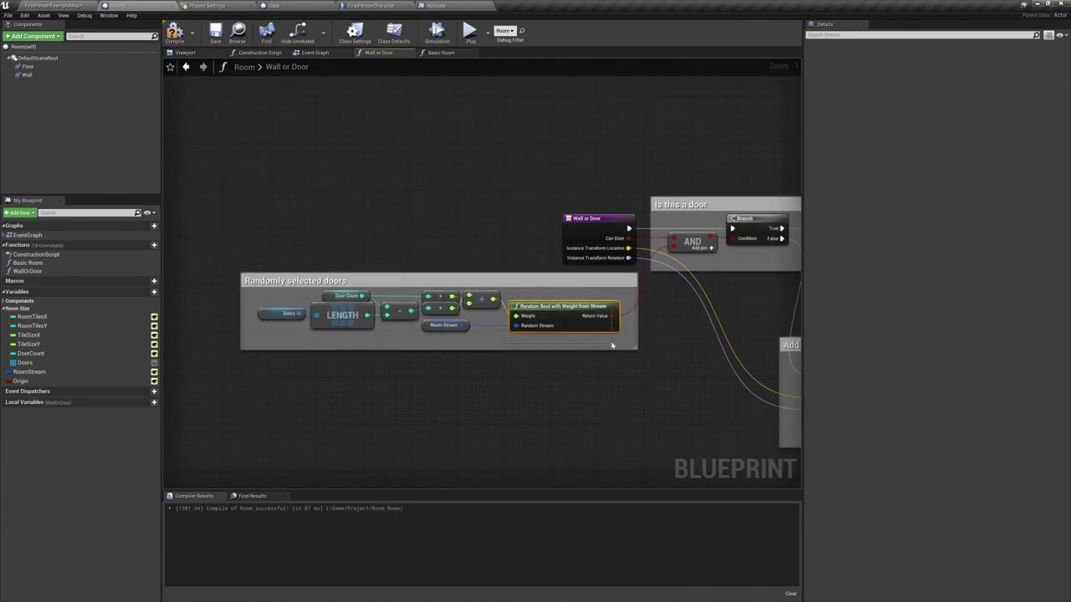
{"action": "mouse_move", "coordinate": [577, 328]}
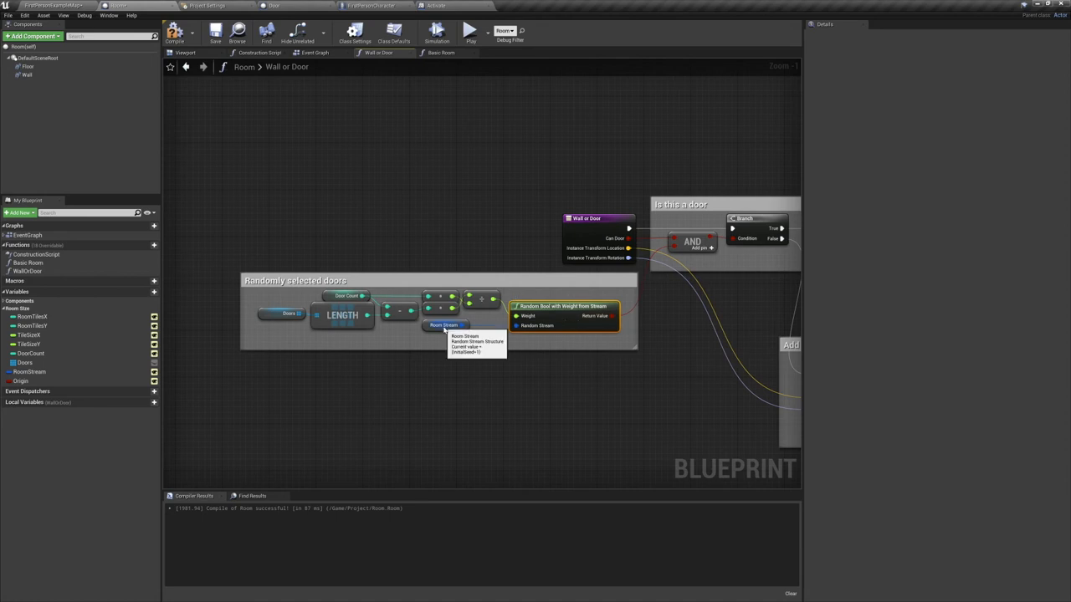
{"action": "mouse_move", "coordinate": [439, 328]}
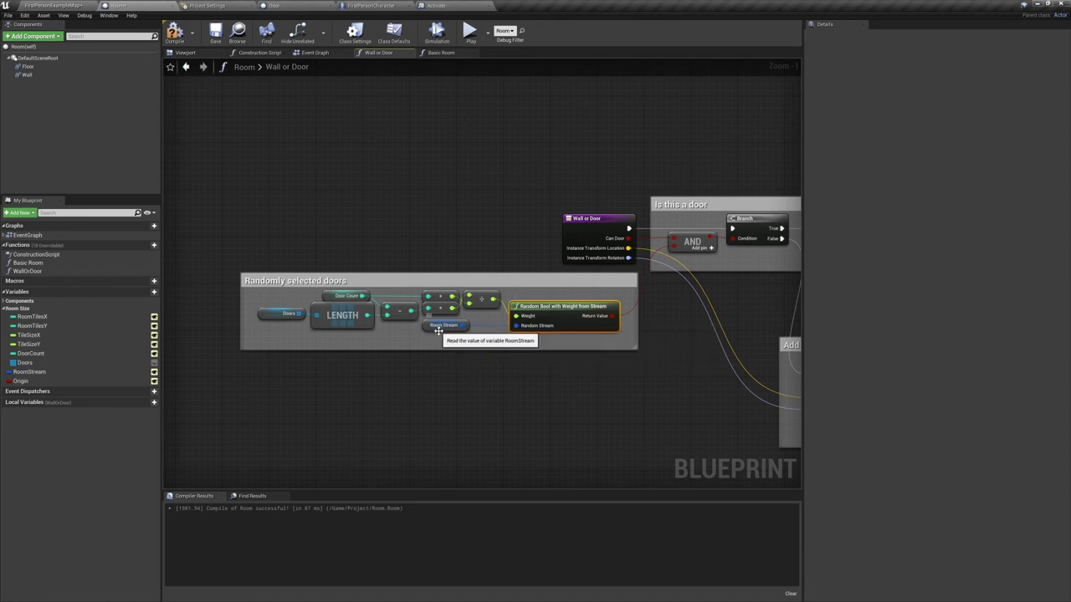
{"action": "mouse_move", "coordinate": [555, 325]}
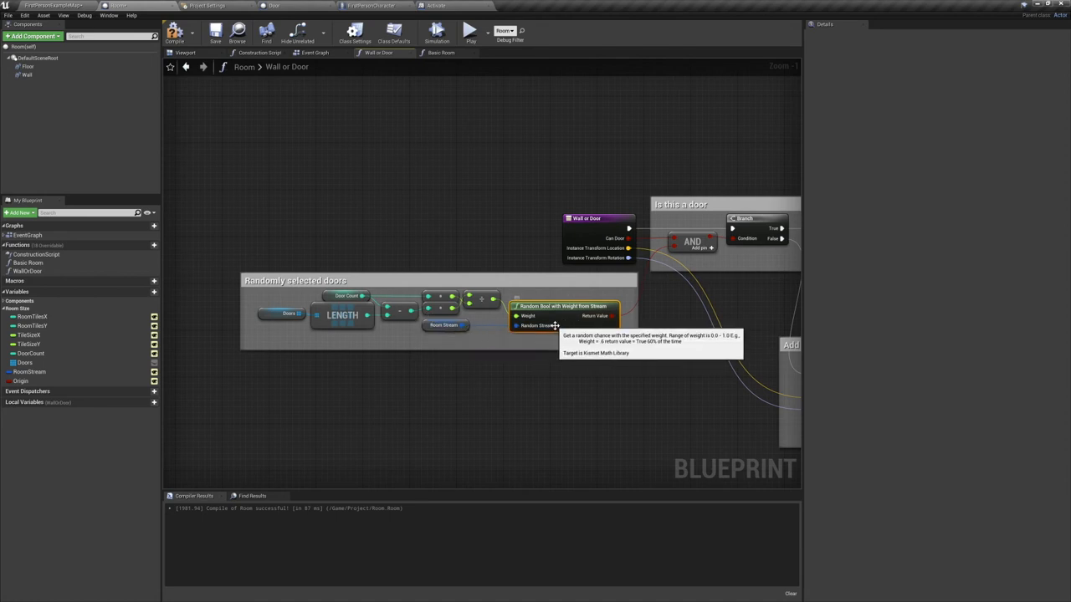
{"action": "mouse_move", "coordinate": [540, 317]}
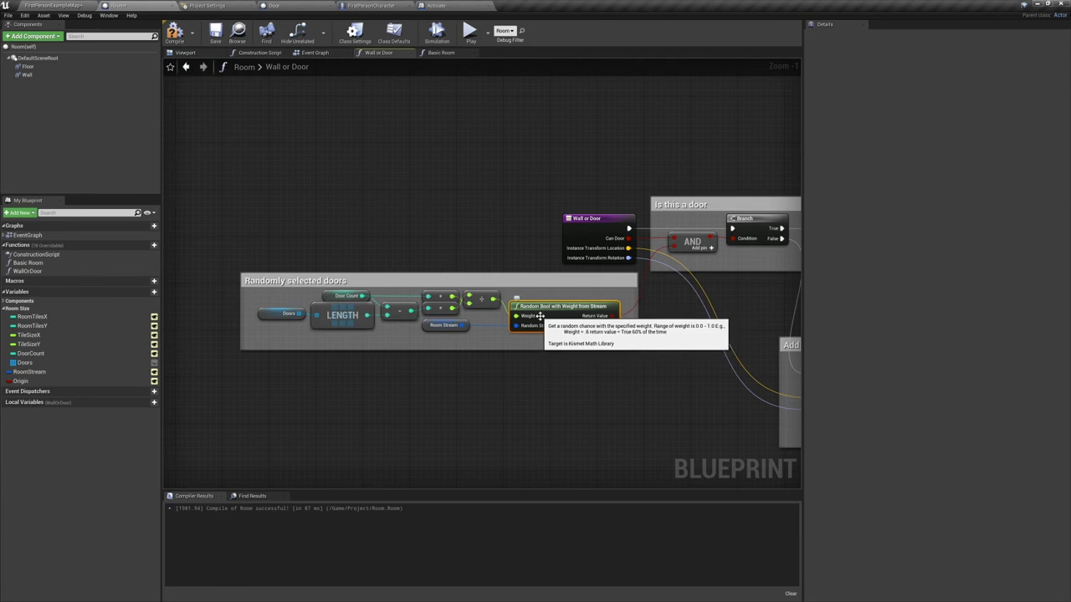
{"action": "mouse_move", "coordinate": [502, 321]}
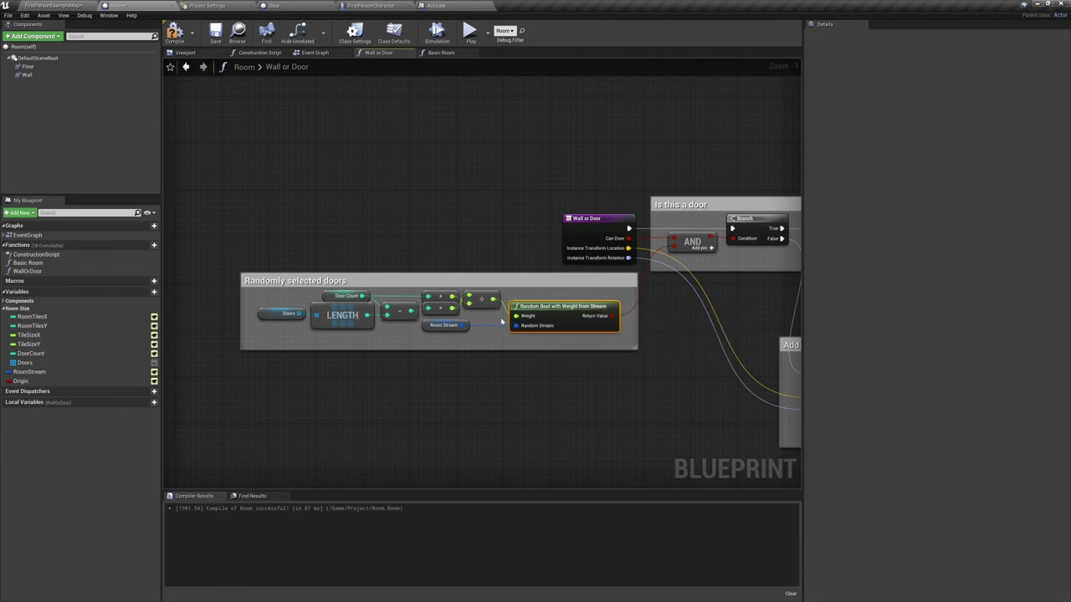
{"action": "mouse_move", "coordinate": [479, 319]}
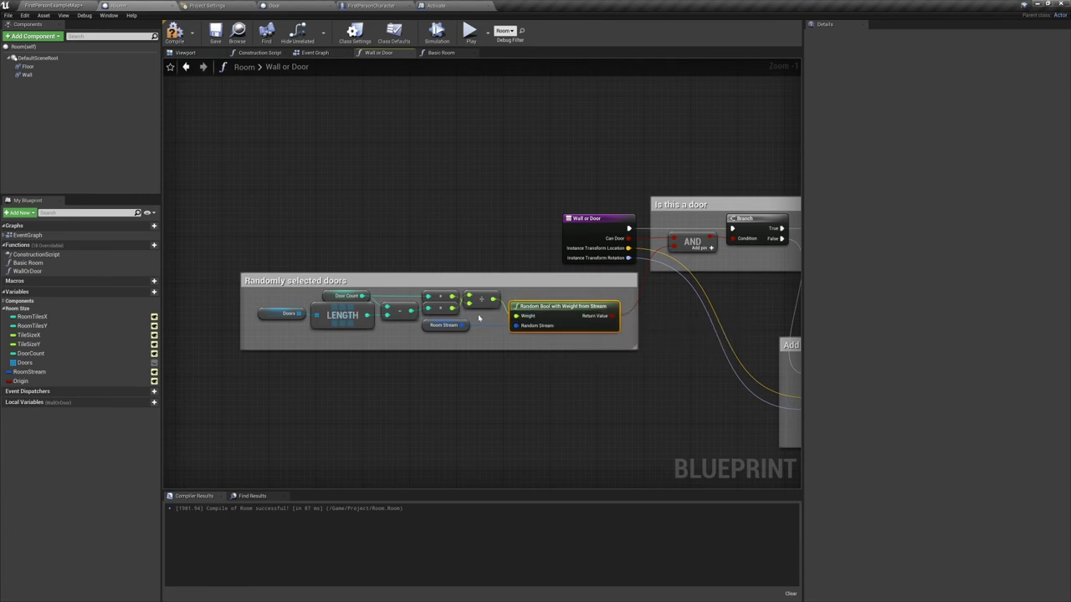
{"action": "left_click", "coordinate": [445, 325]}
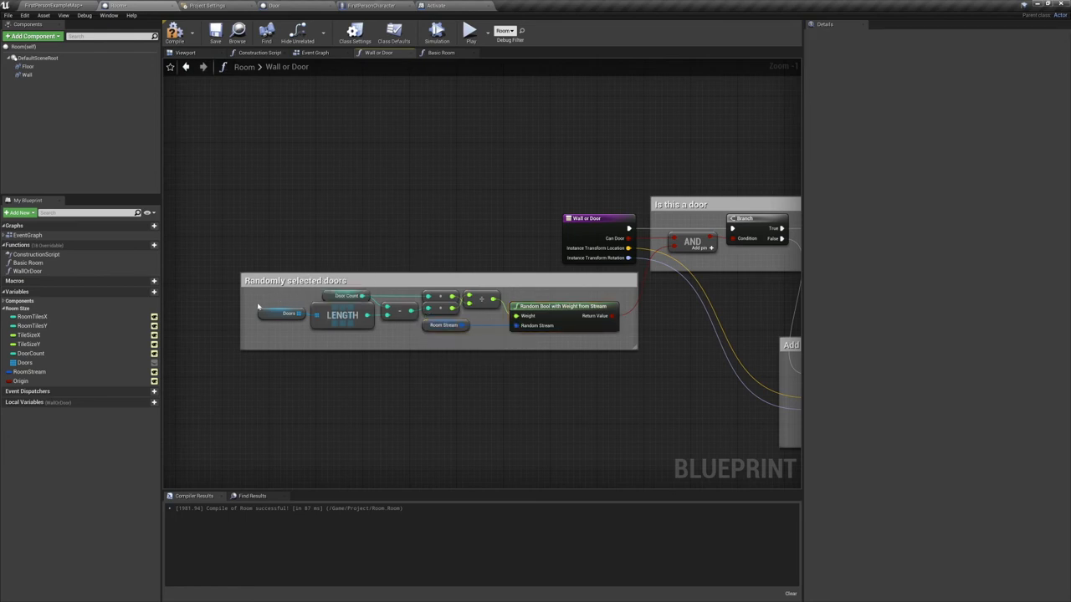
{"action": "mouse_move", "coordinate": [400, 301]}
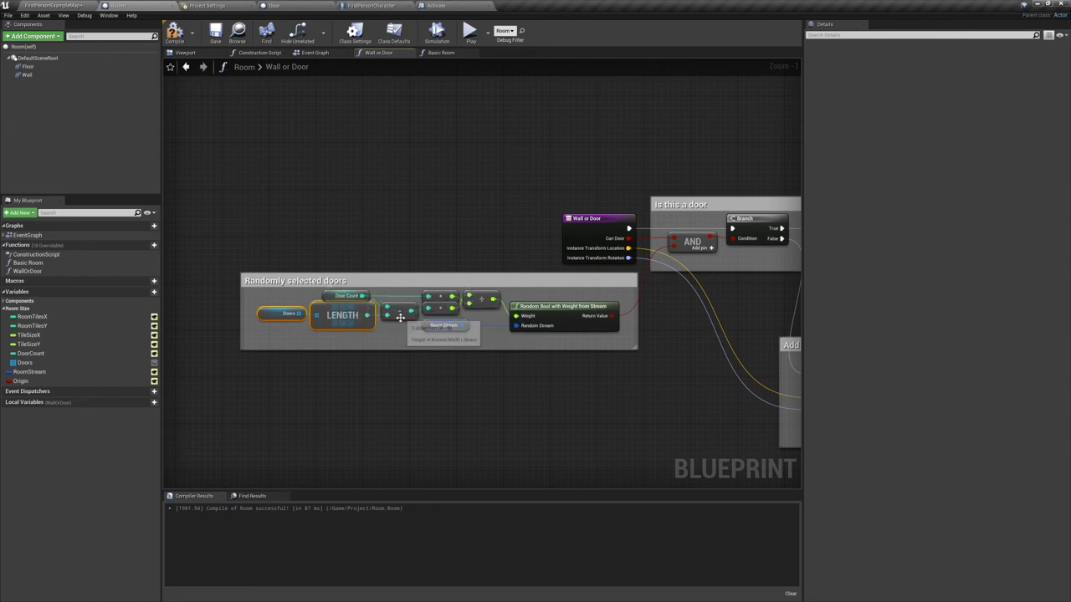
{"action": "mouse_move", "coordinate": [347, 315]}
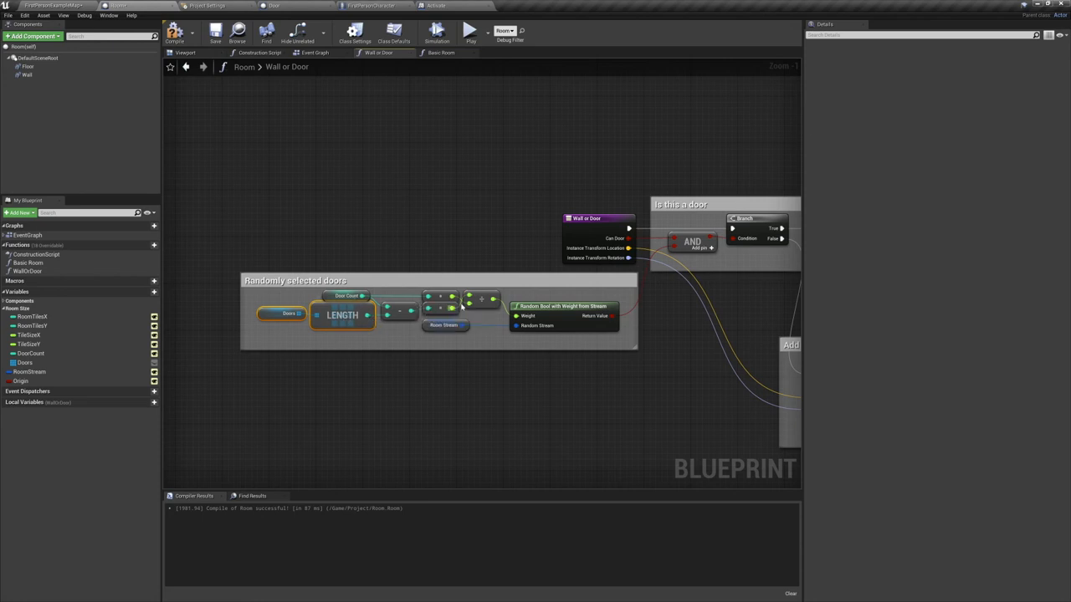
{"action": "mouse_move", "coordinate": [518, 316]}
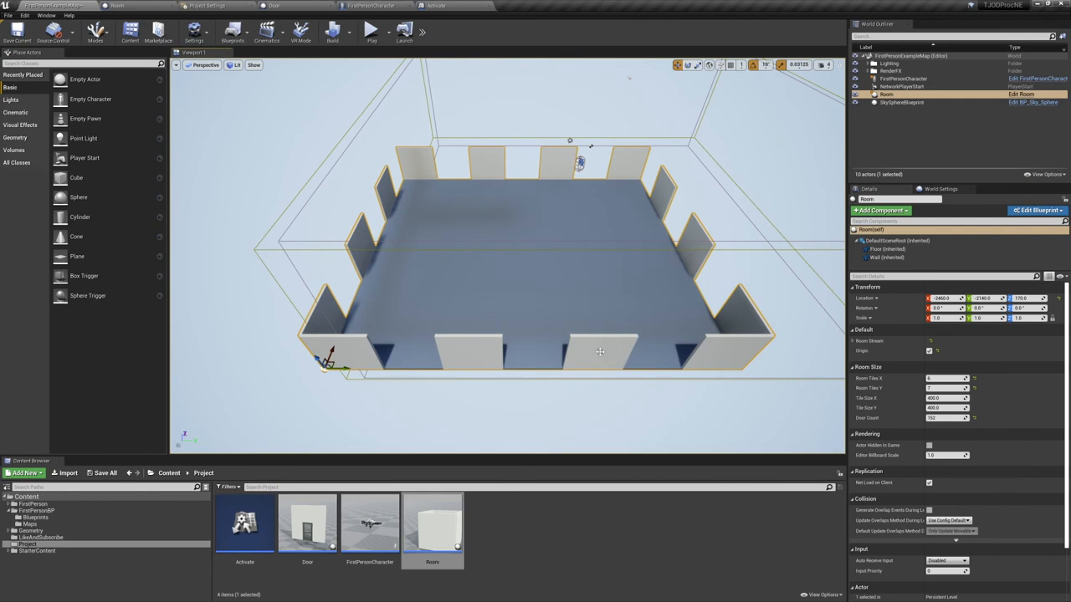
{"action": "mouse_move", "coordinate": [474, 351]}
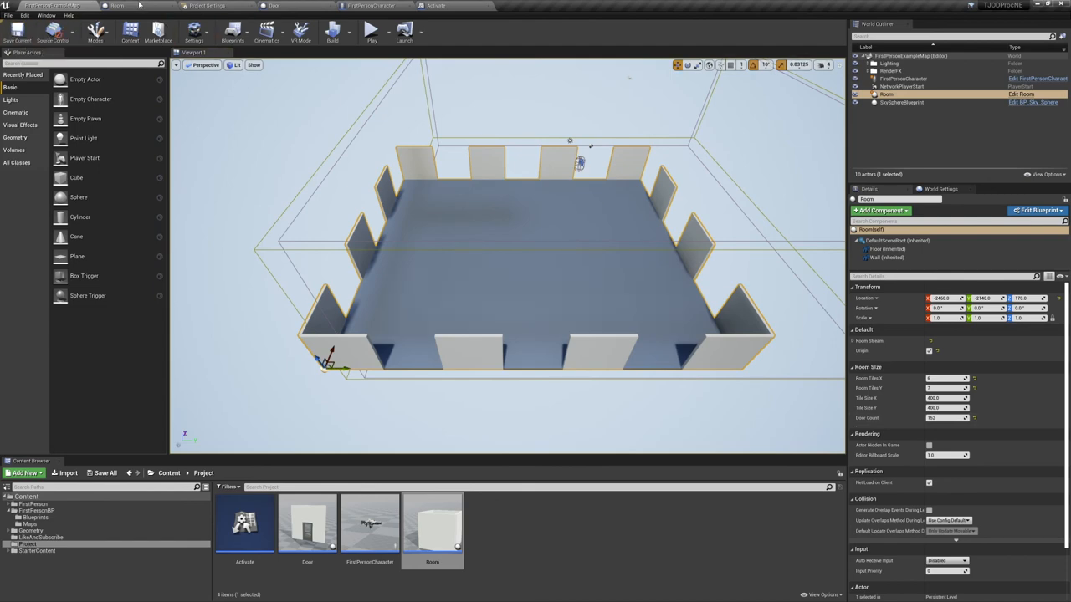
Step: Edit the Room blueprint to add the Door Every 3 and Door Remainder 0 modulo check
{"action": "left_click", "coordinate": [1038, 210]}
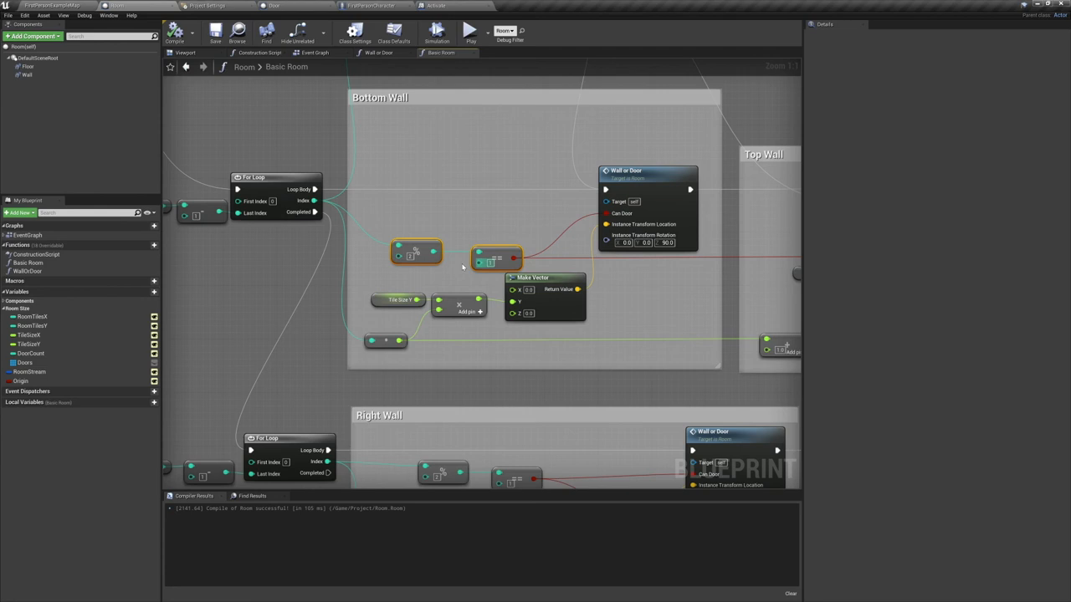
{"action": "mouse_move", "coordinate": [416, 253]}
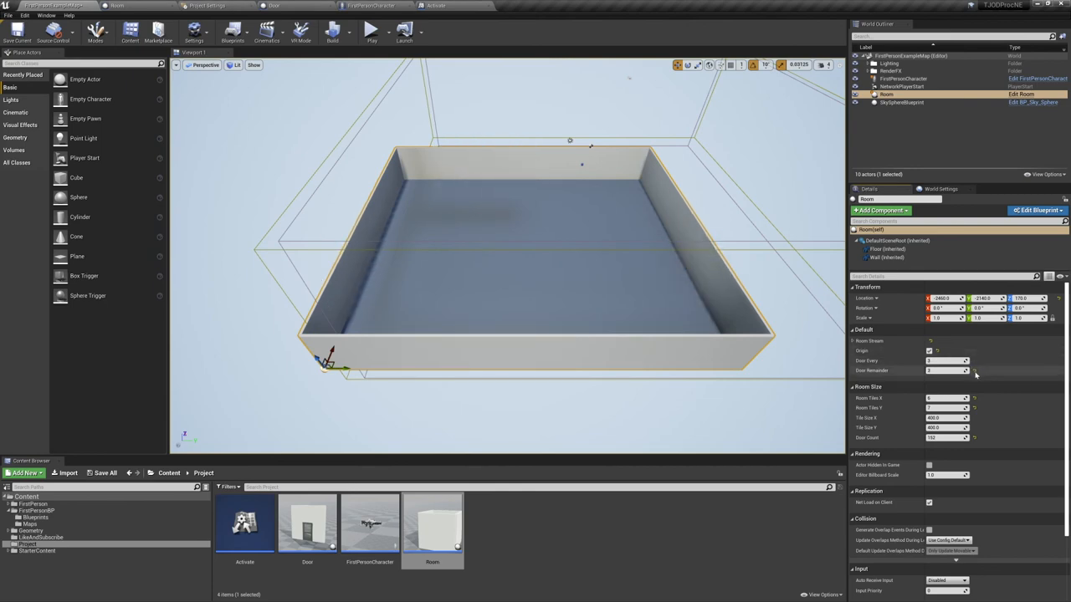
Step: Return to the Room blueprint for the Bottom Wall entry-way check, then view the 3x3 room in the level
{"action": "left_click", "coordinate": [1037, 210]}
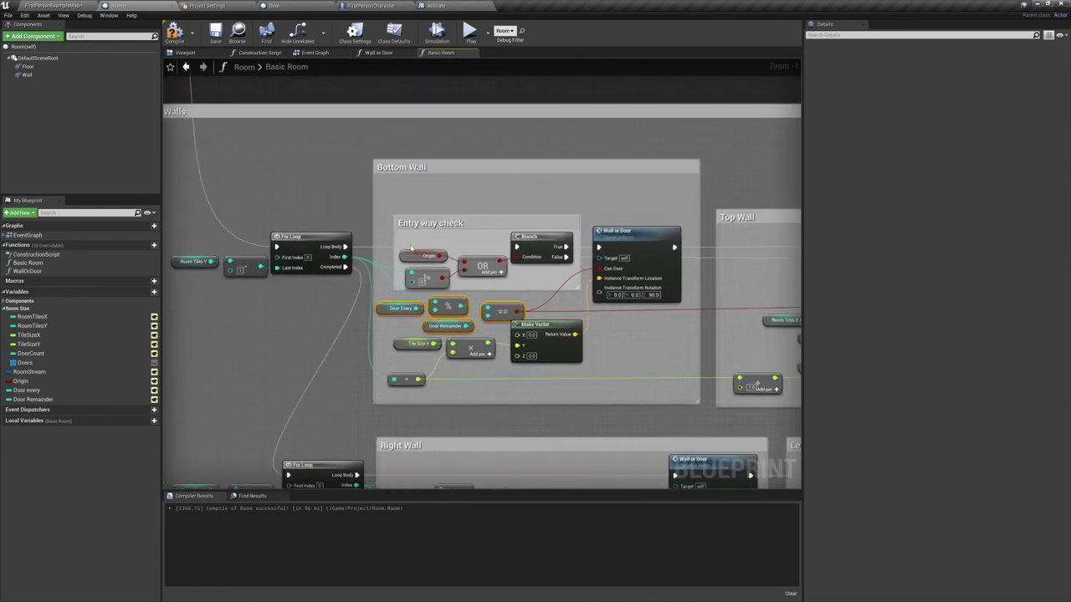
{"action": "left_click", "coordinate": [425, 255]}
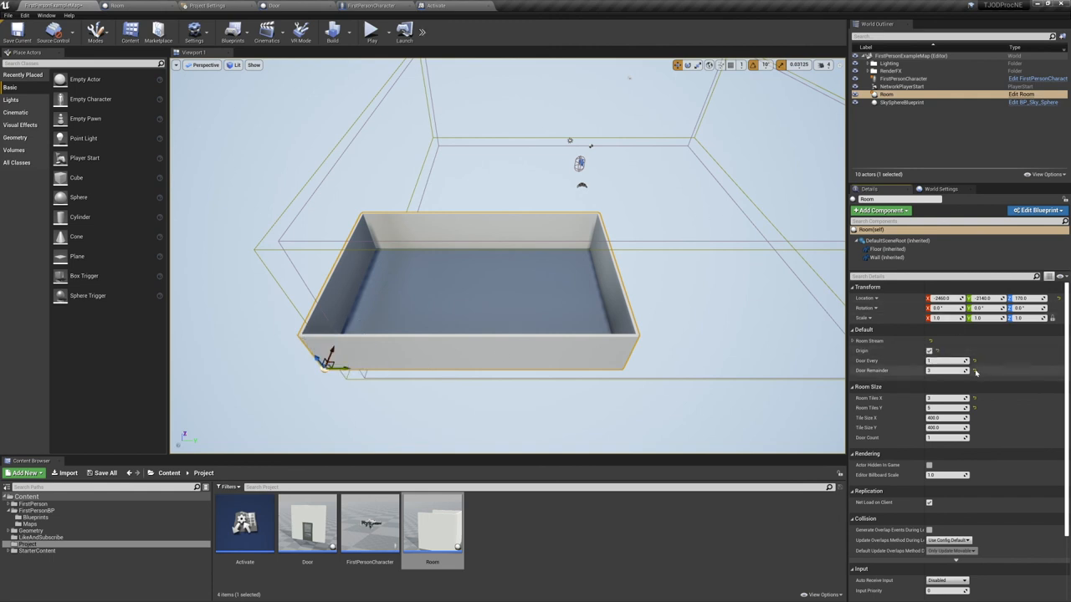
Step: Confirm the Event Graph's BeginPlay room build, return to the level and start Play-in-Editor
{"action": "left_click", "coordinate": [1036, 210]}
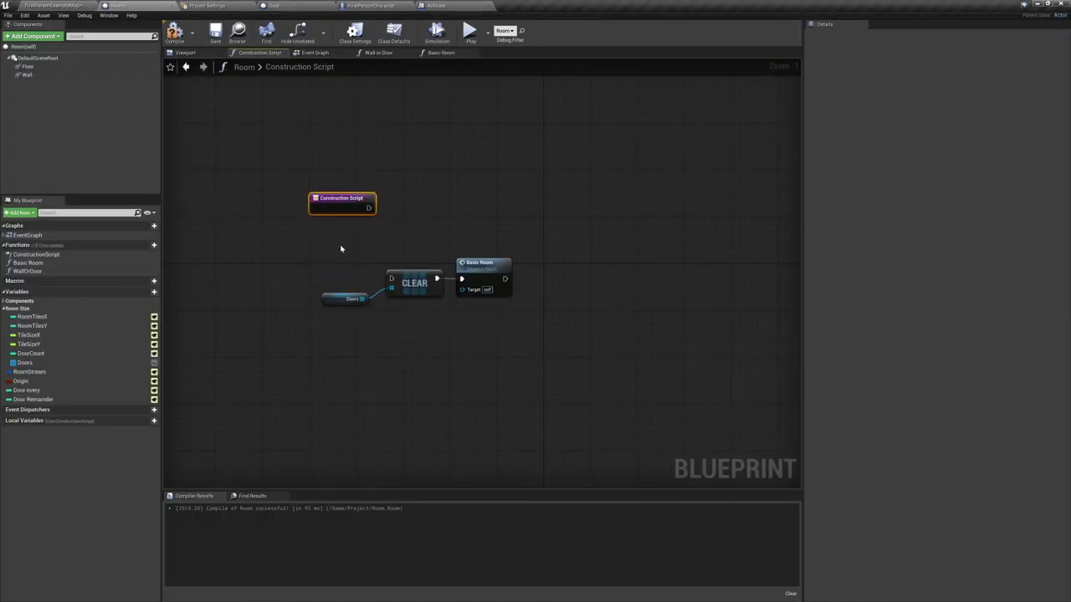
{"action": "left_click", "coordinate": [315, 52]}
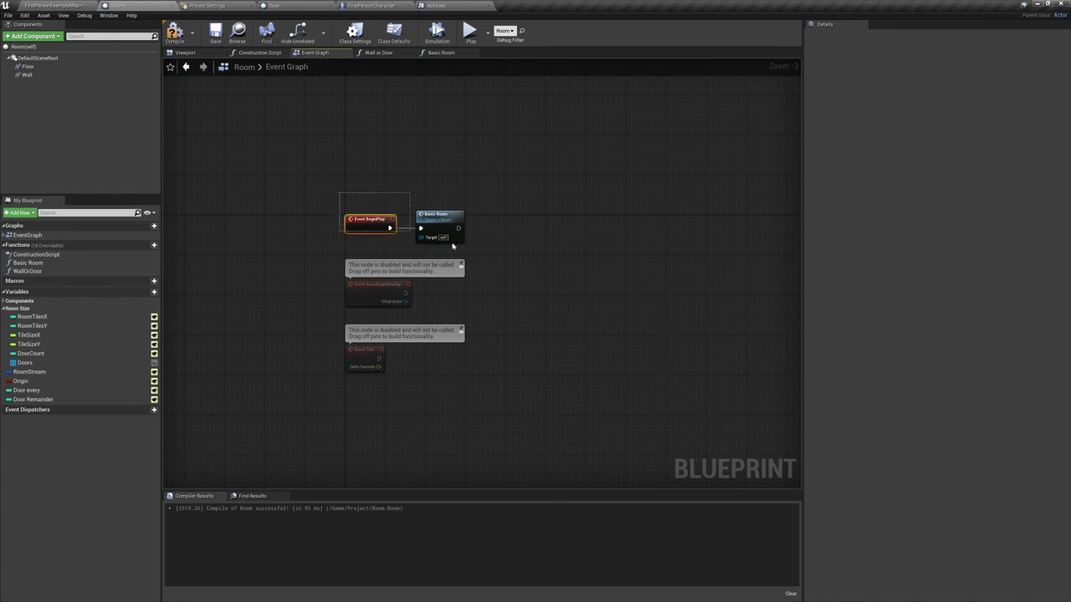
{"action": "left_click", "coordinate": [438, 214]}
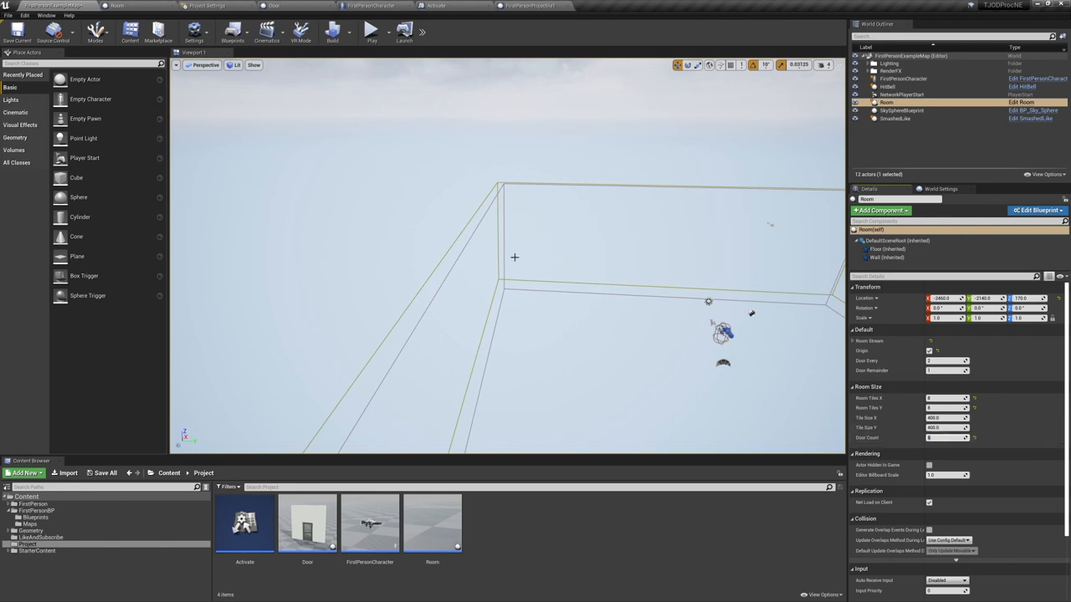
{"action": "left_click", "coordinate": [371, 31]}
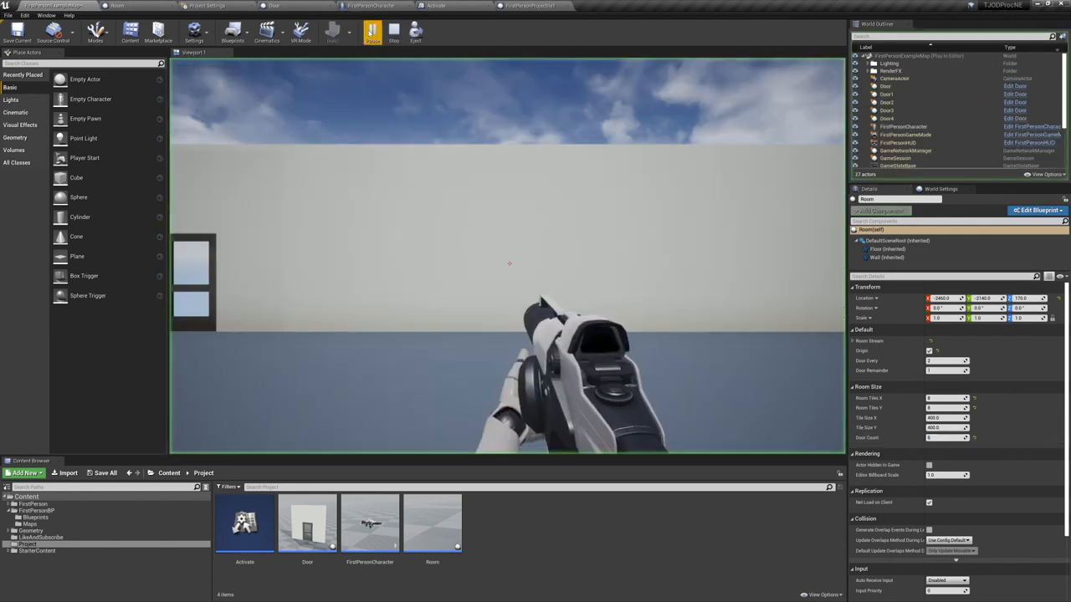